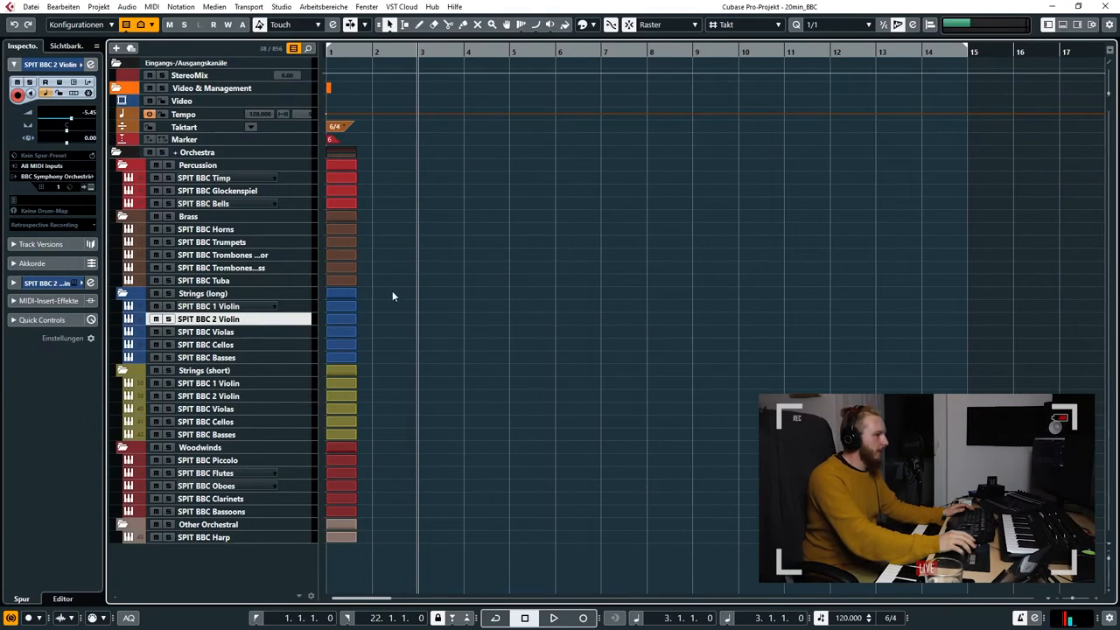
mouse_move(232, 408)
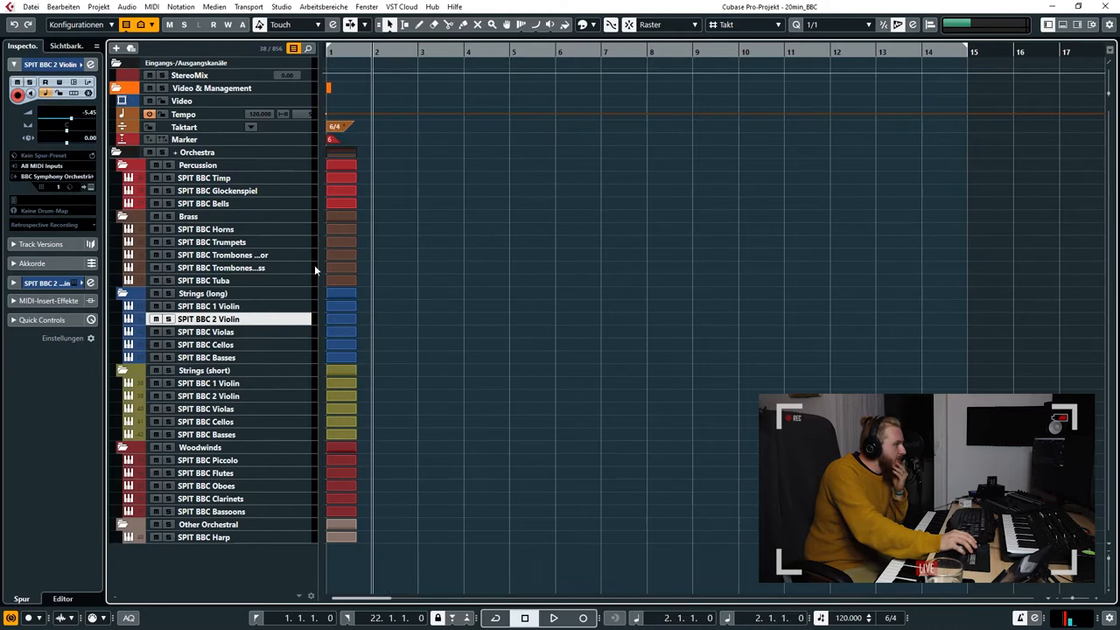
mouse_move(413, 322)
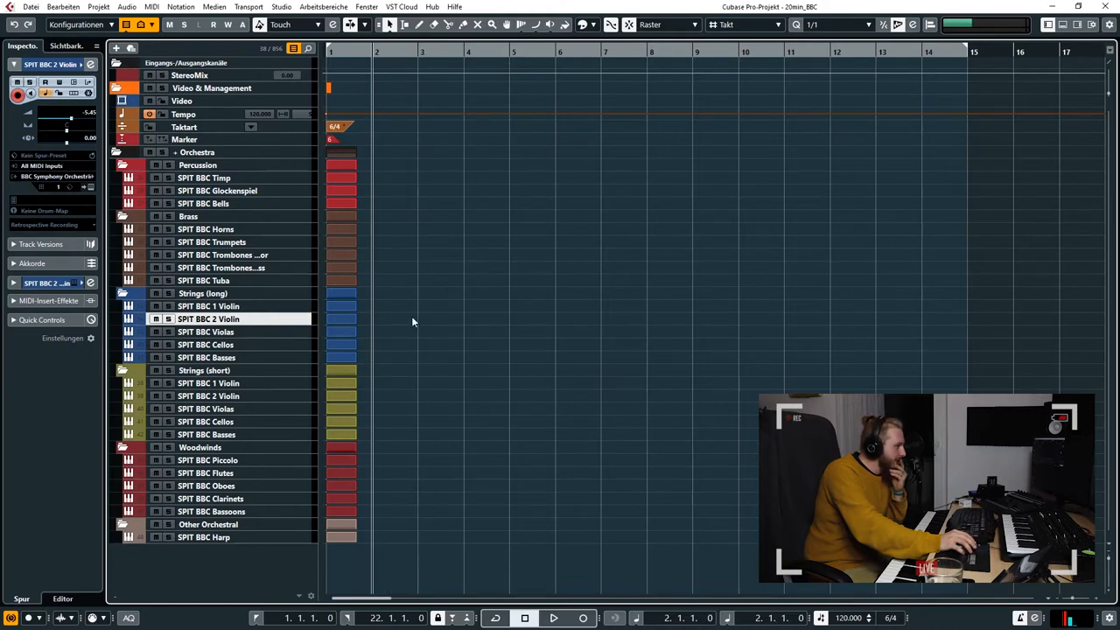
mouse_move(249, 409)
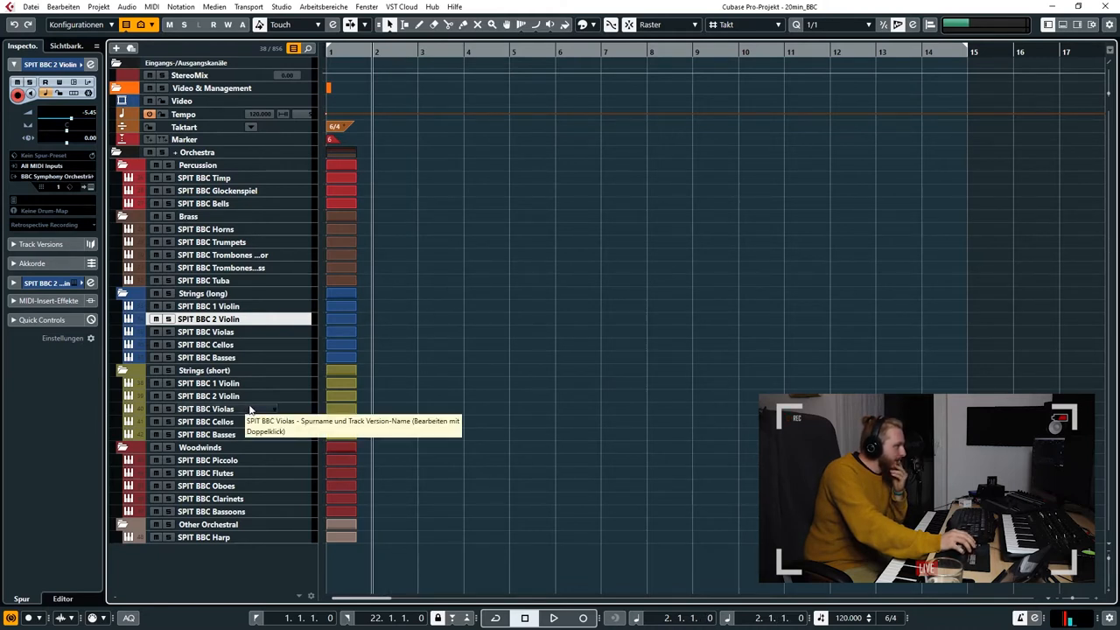
mouse_move(259, 335)
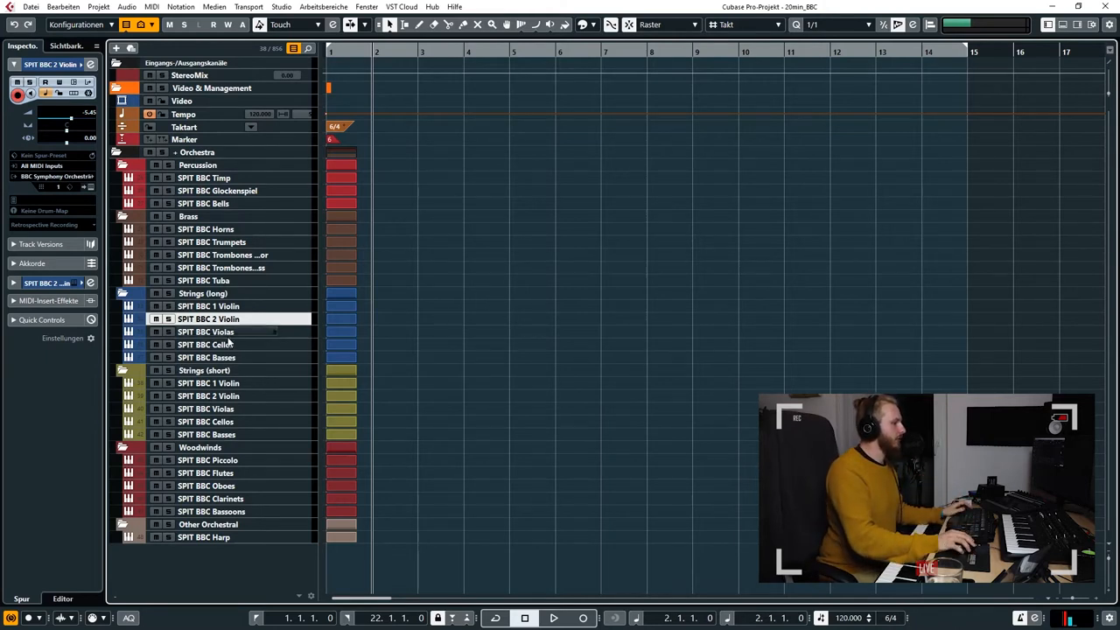
Step: Record the SPIT BBC Cellos line over bars 2–13, then close the Key Editor after checking CC1/CC11
left_click(205, 344)
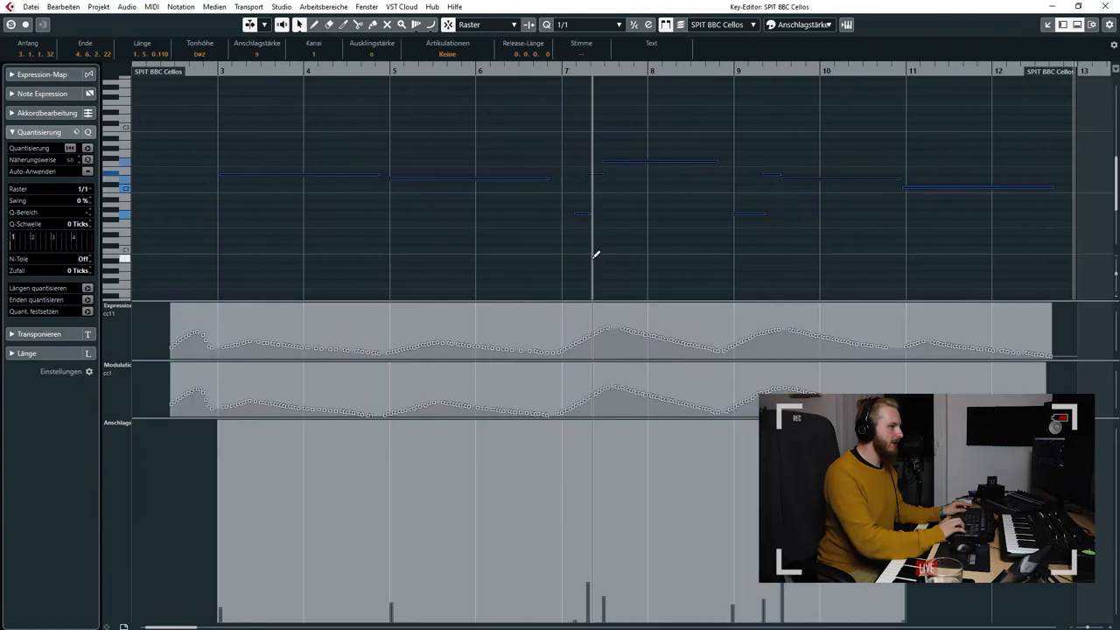
left_click(594, 24)
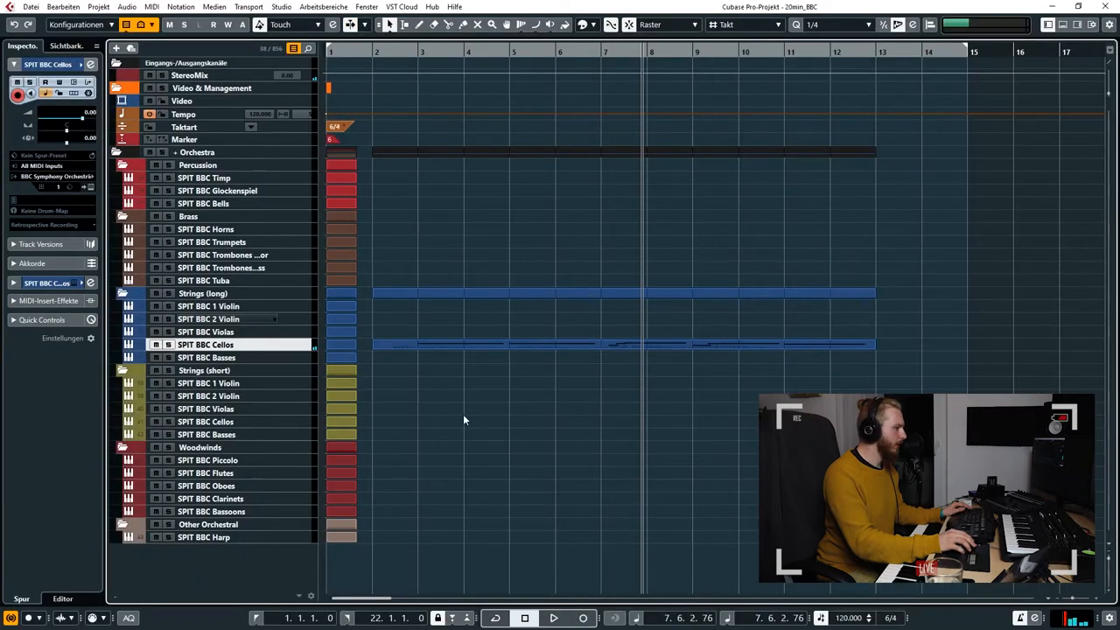
Step: Record a first violins part on SPIT BBC 1 Violin spanning bars 2 to 13
left_click(205, 331)
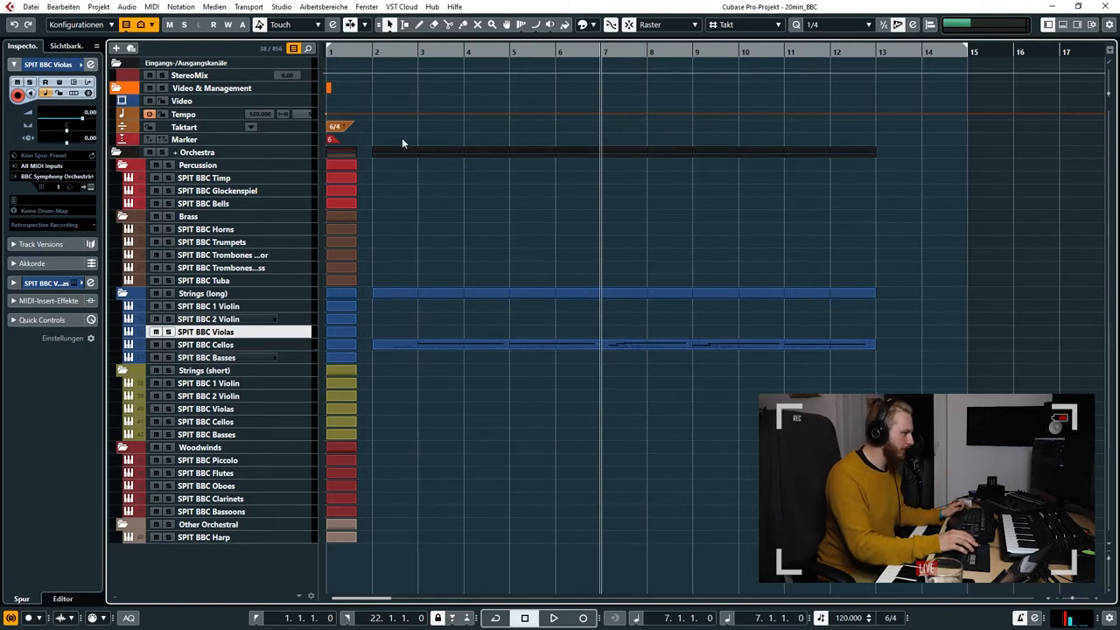
left_click(210, 319)
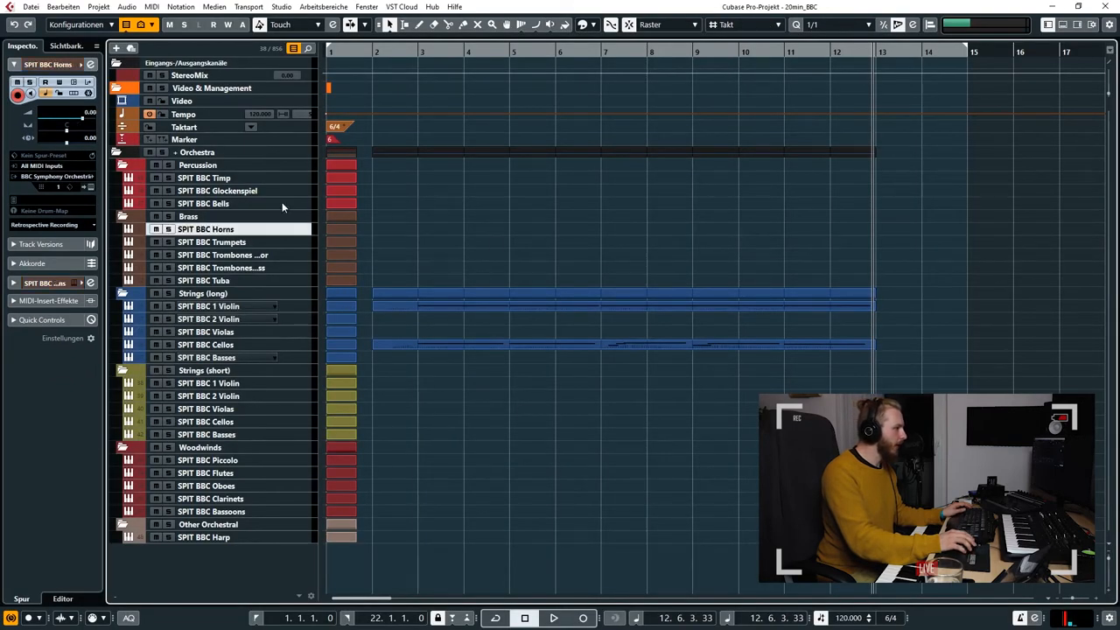
Step: Record timpani and bells parts on the SPIT BBC Timp and Bells tracks from bar 10
left_click(203, 203)
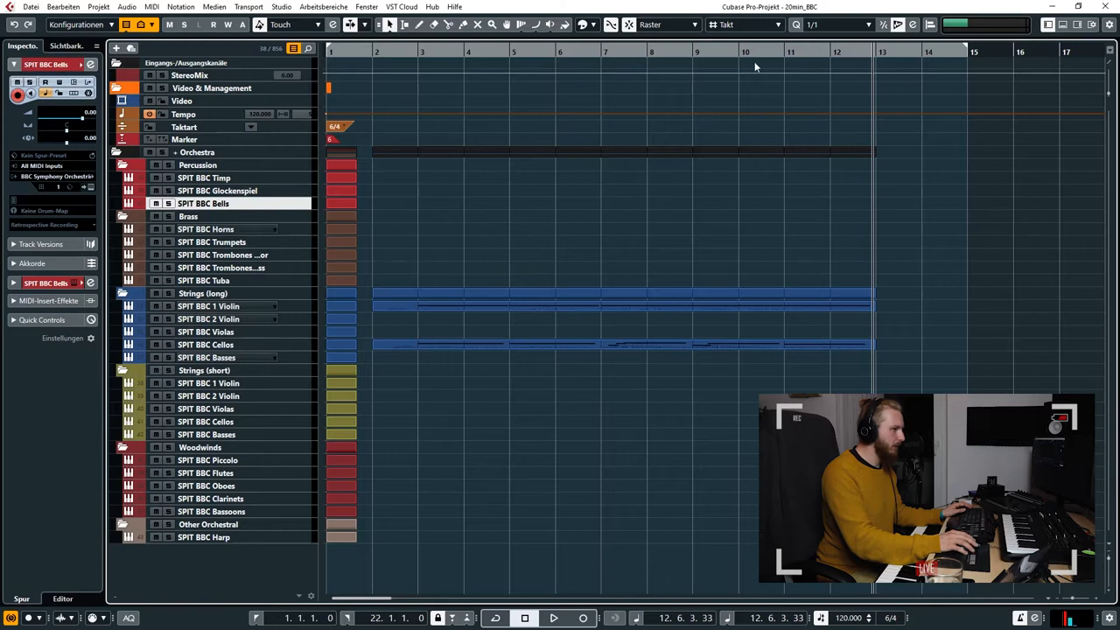
left_click(549, 617)
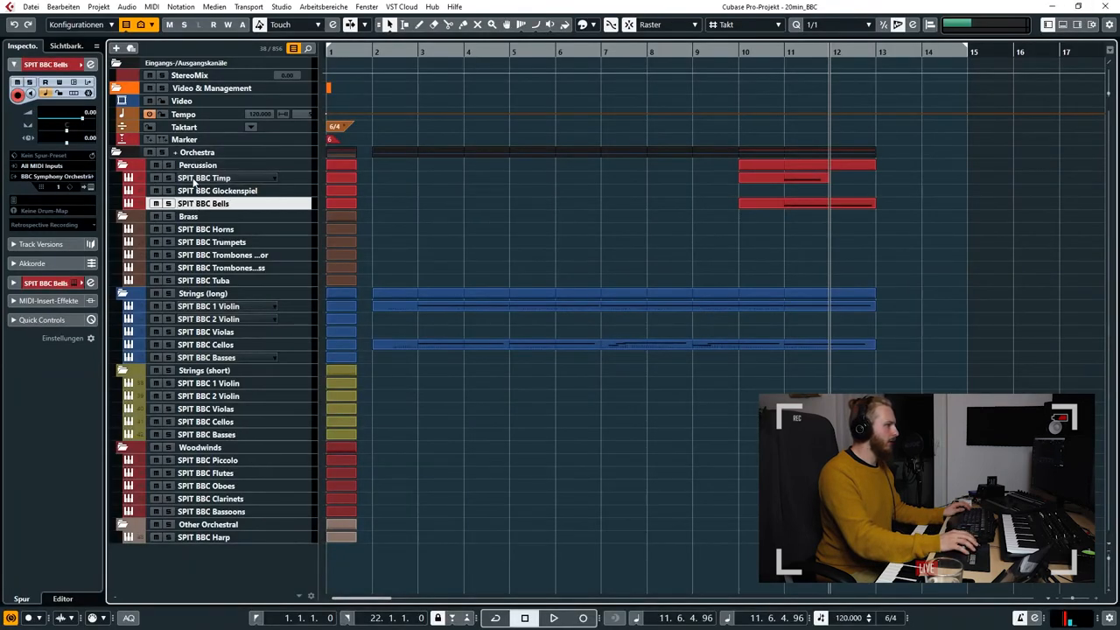
Step: Edit the cello notes and draw swelling CC11 expression and CC1 modulation curves over bars 3–12
left_click(217, 190)
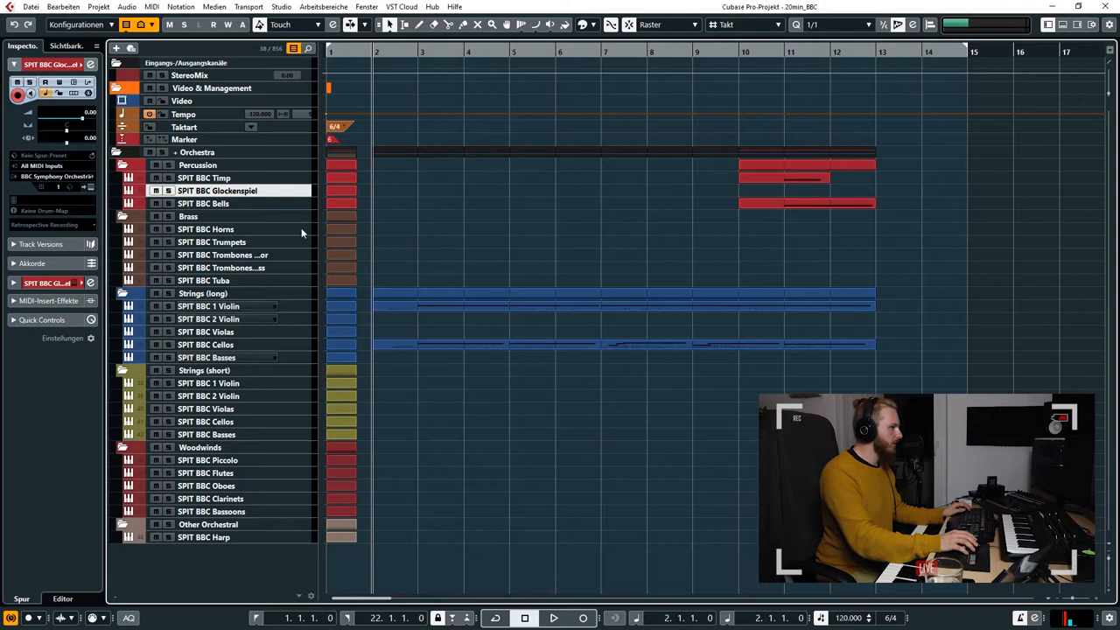
left_click(205, 332)
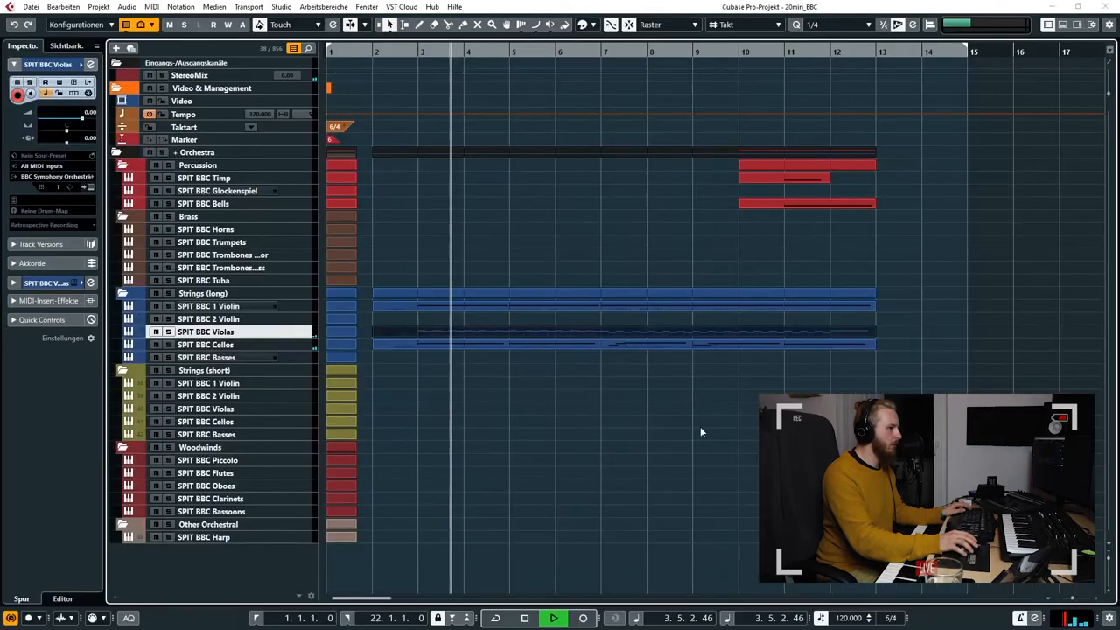
left_click(208, 318)
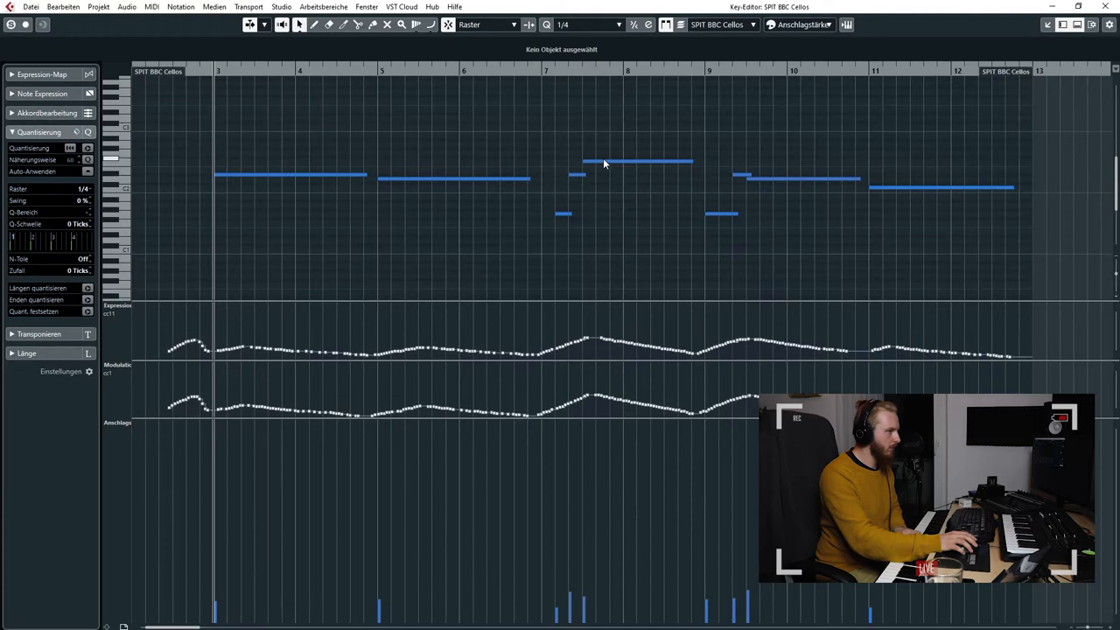
mouse_move(617, 167)
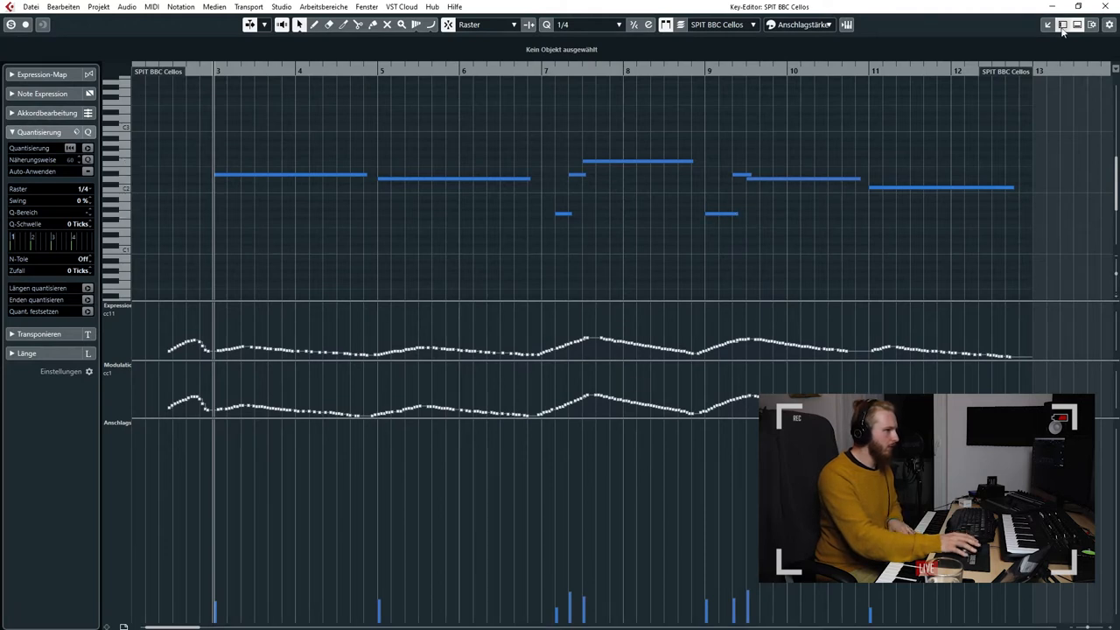
Step: Close the cello Key Editor to return to the full Project window
left_click(1064, 24)
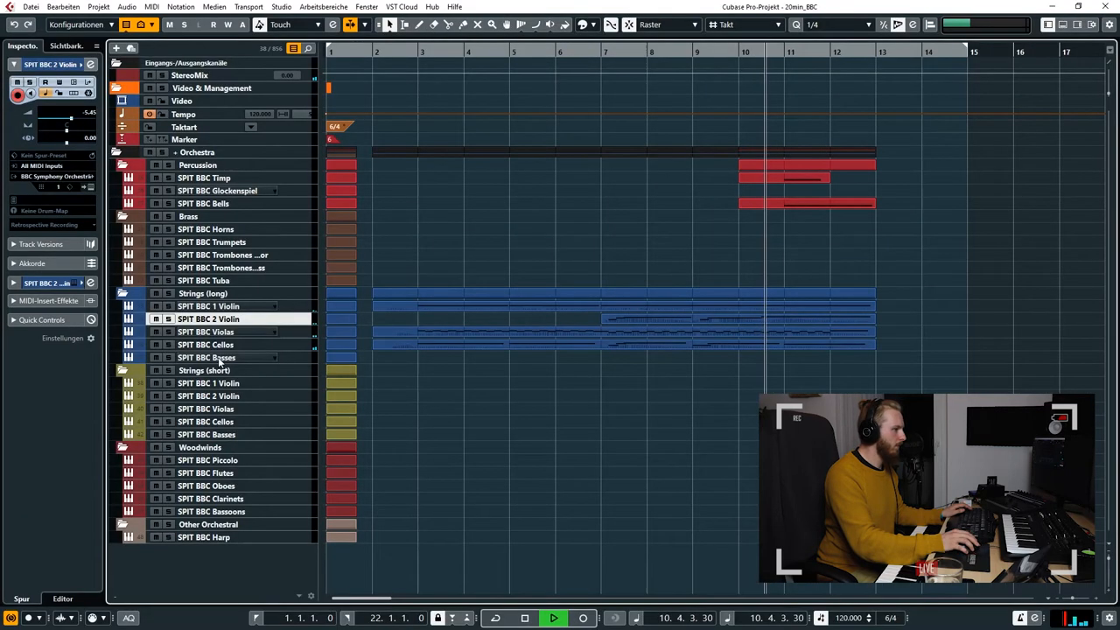
Step: Record the double bass line on SPIT BBC Basses from bar 6 to bar 13
left_click(206, 357)
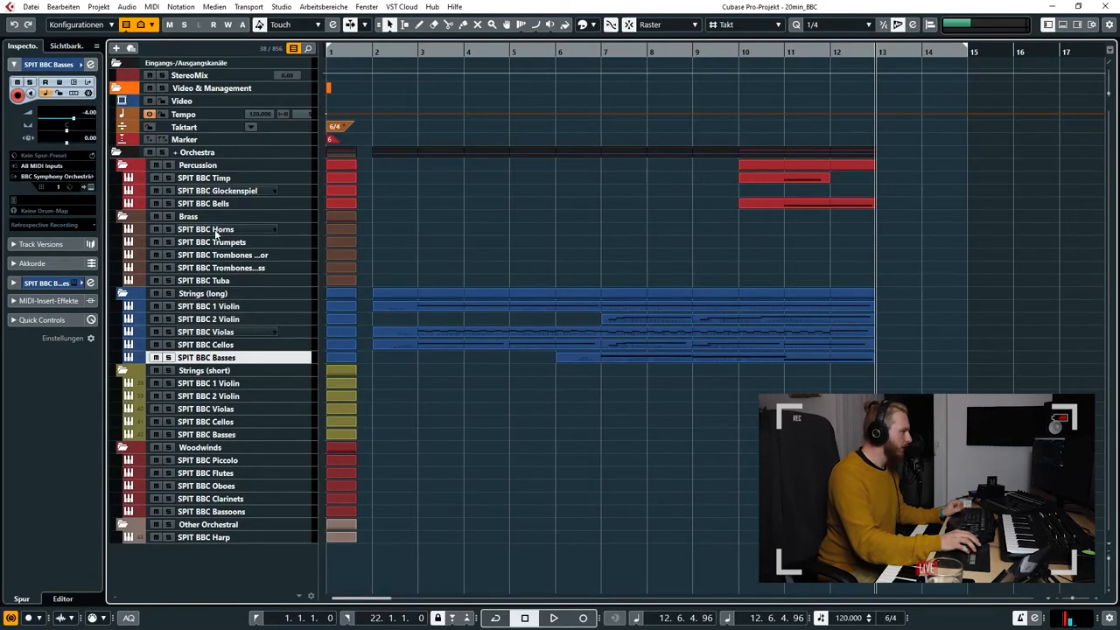
Step: Record a horn part on SPIT BBC Horns starting at bar 6
left_click(206, 229)
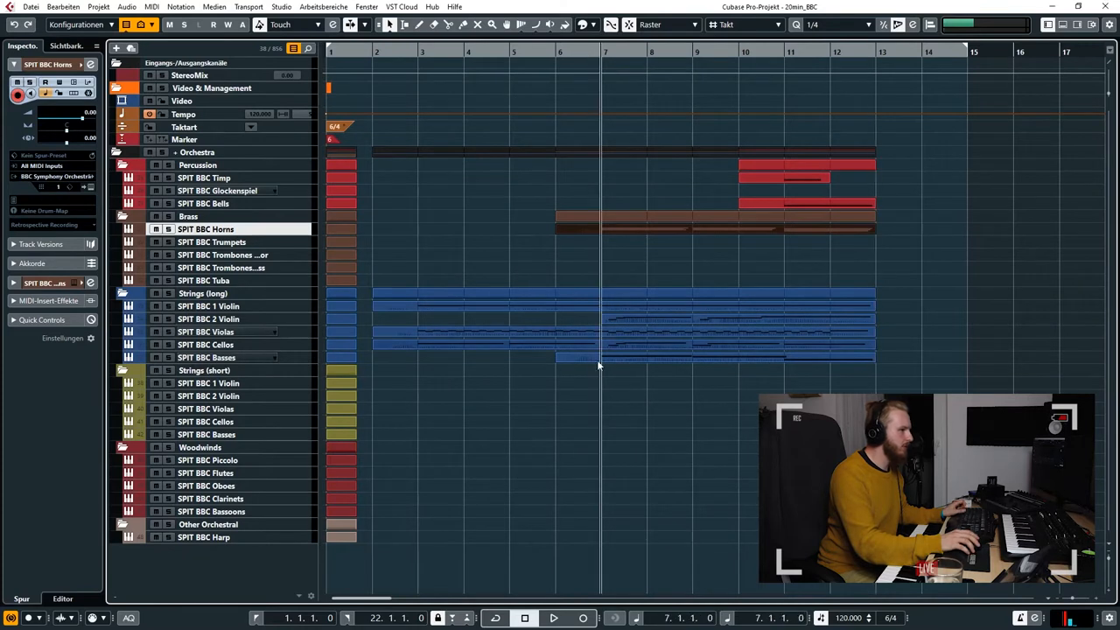
left_click(555, 617)
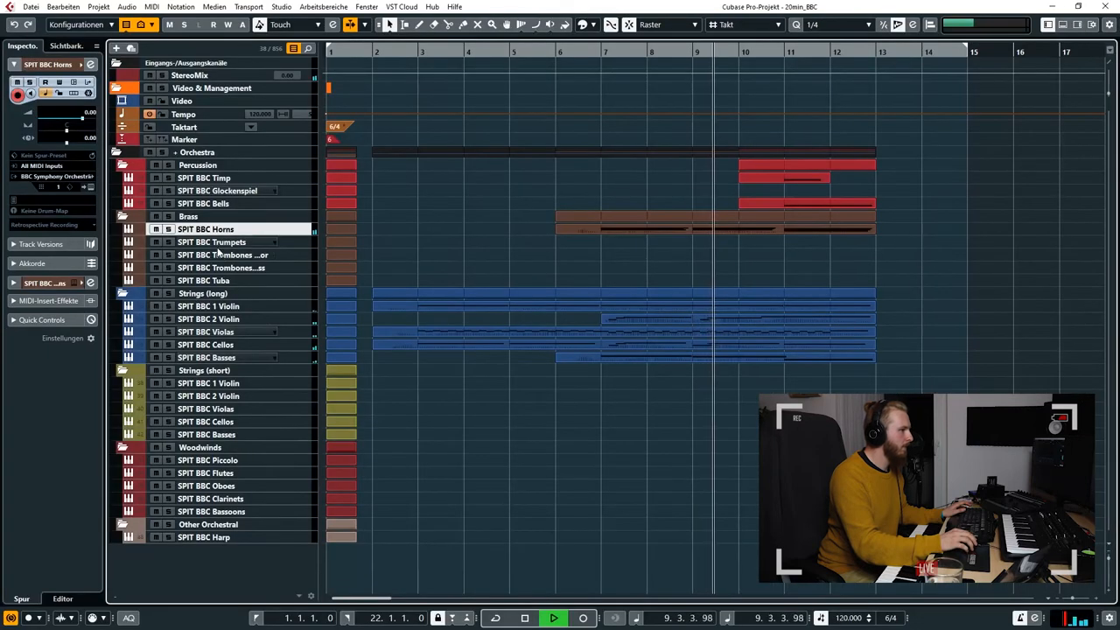
Step: Record glockenspiel, bass trombone, flute and oboe parts with the MIDI keyboard
left_click(203, 280)
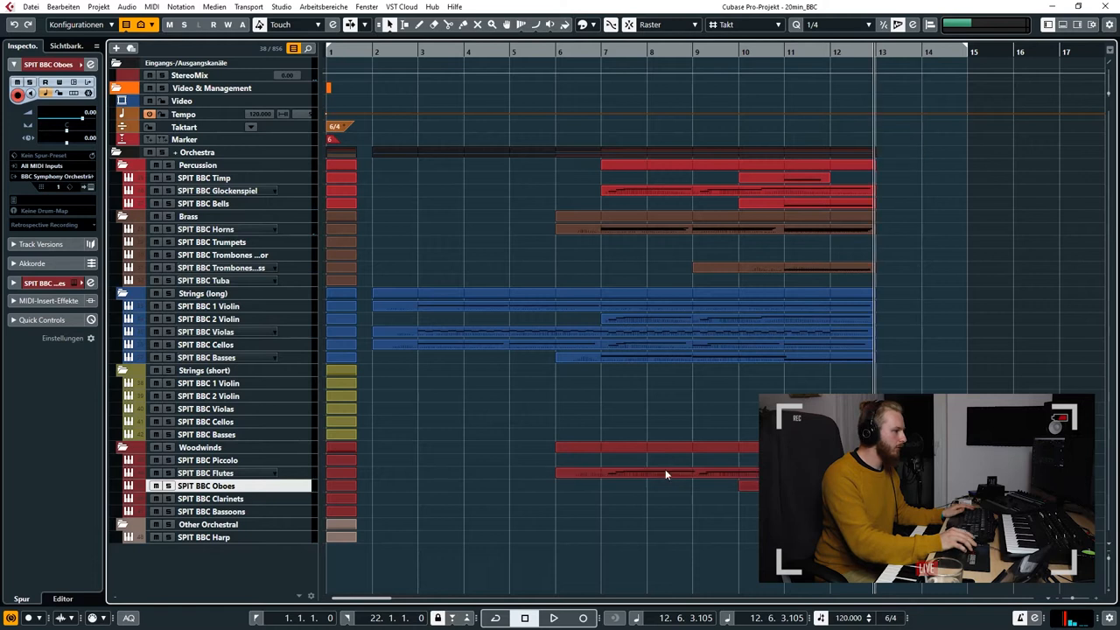
Step: Record a clarinets part, then a bassoons part from a locator near bar 10
left_click(210, 498)
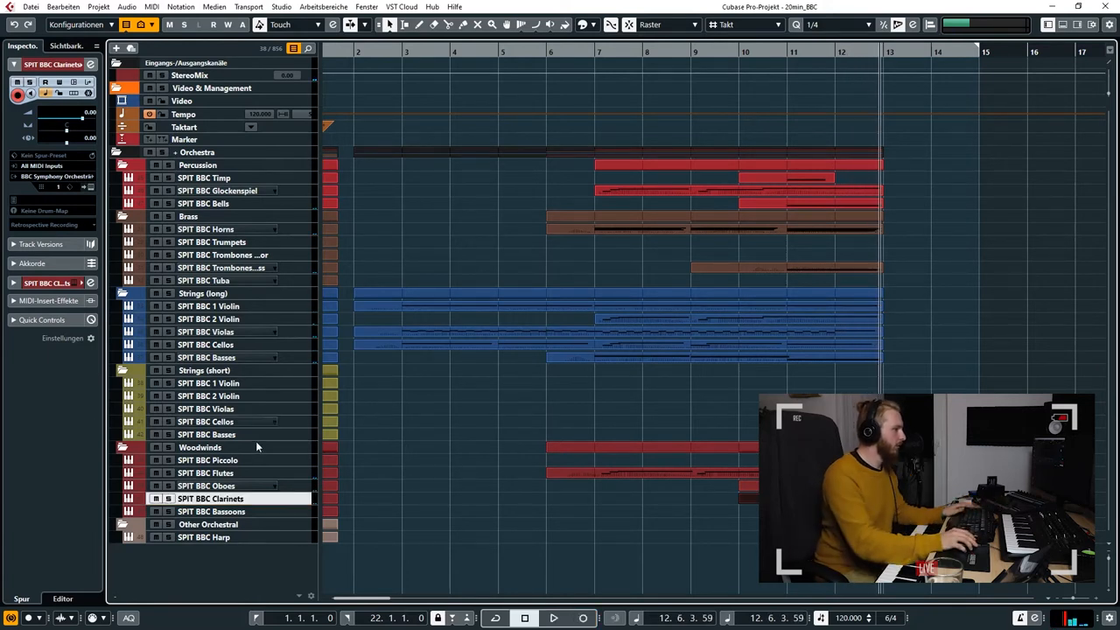
left_click(211, 511)
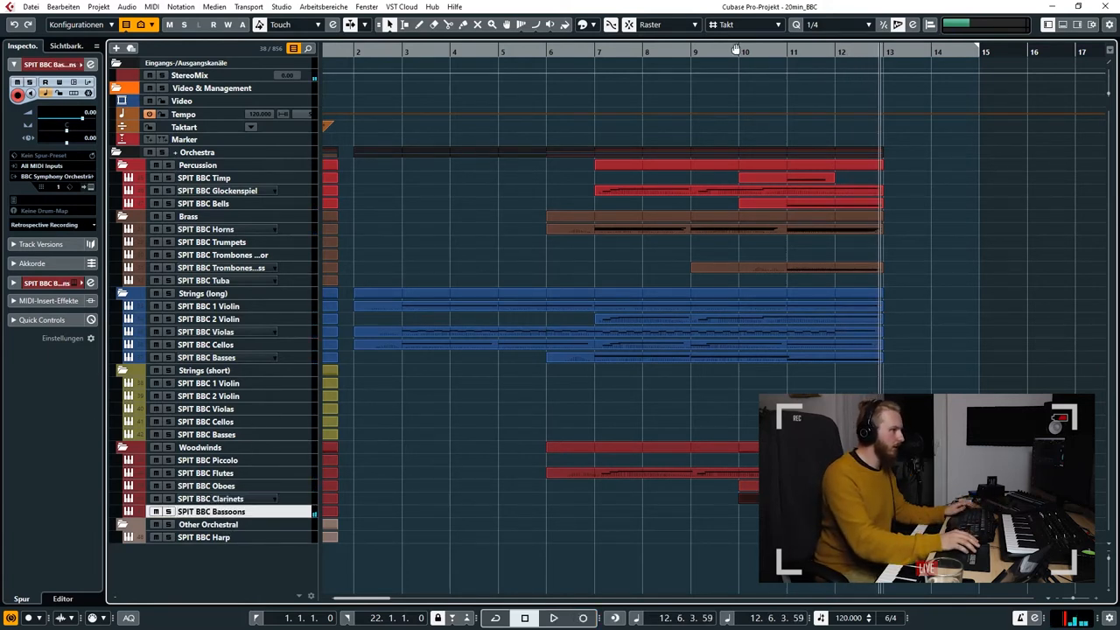
left_click(555, 618)
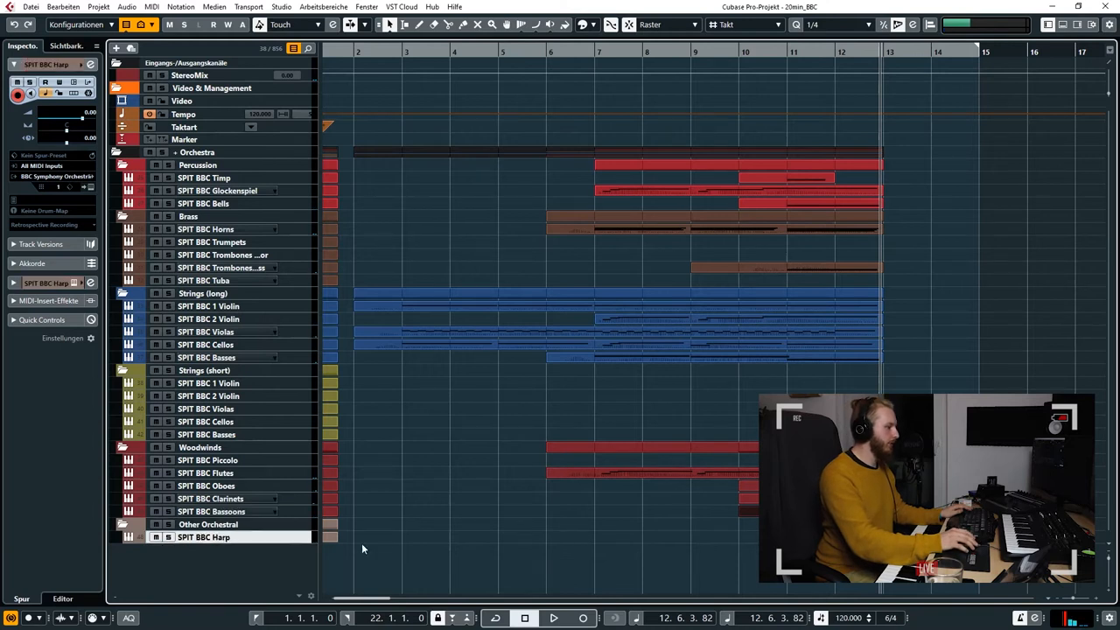
mouse_move(391, 548)
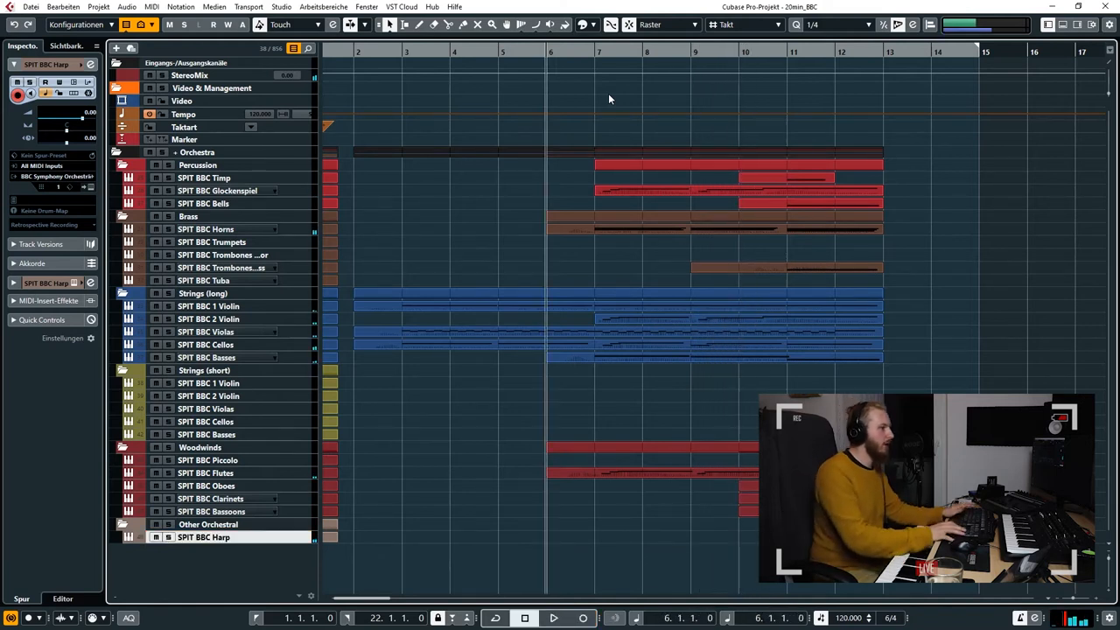
Step: Record the SPIT BBC Harp part from bar 6 to bar 13
left_click(550, 618)
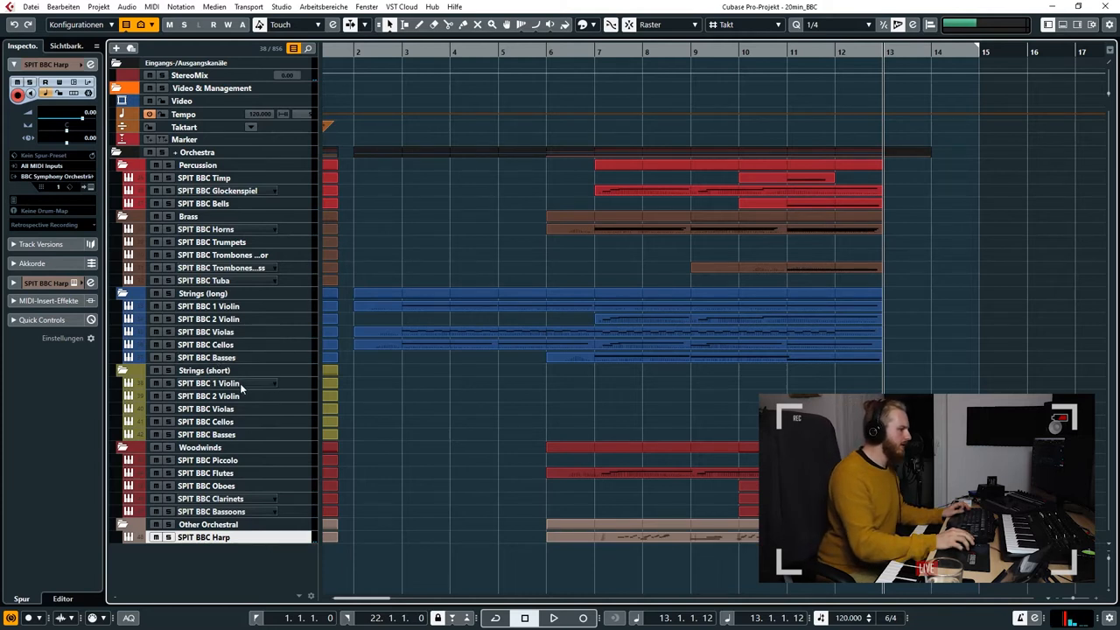
Step: Select the SPIT BBC Trumpets track and record its part from bar 10 to bar 13
left_click(212, 241)
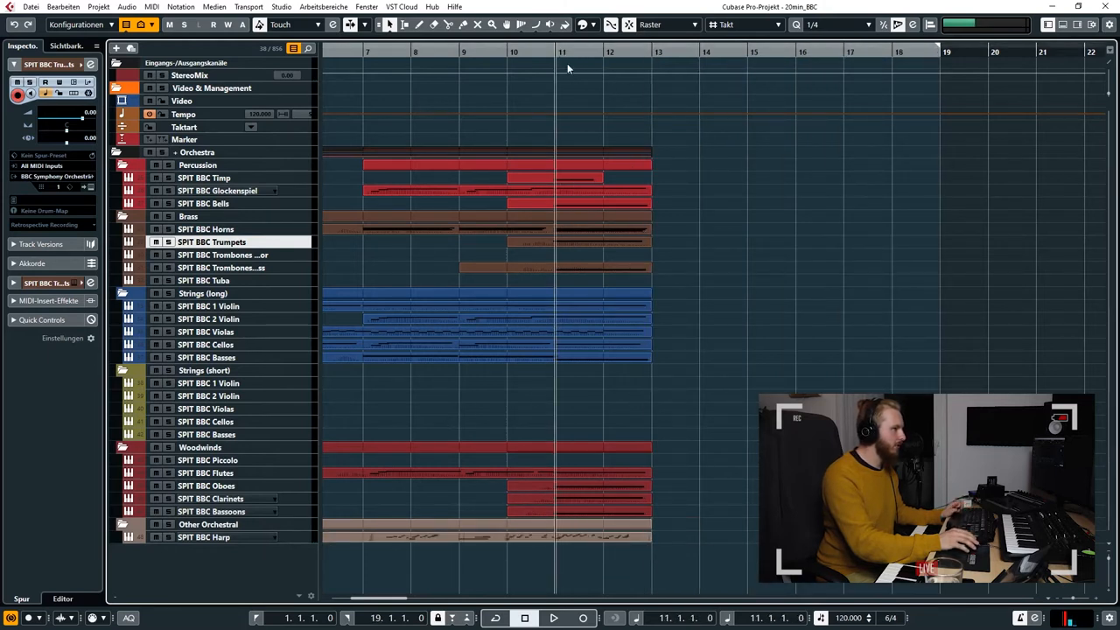
left_click(217, 189)
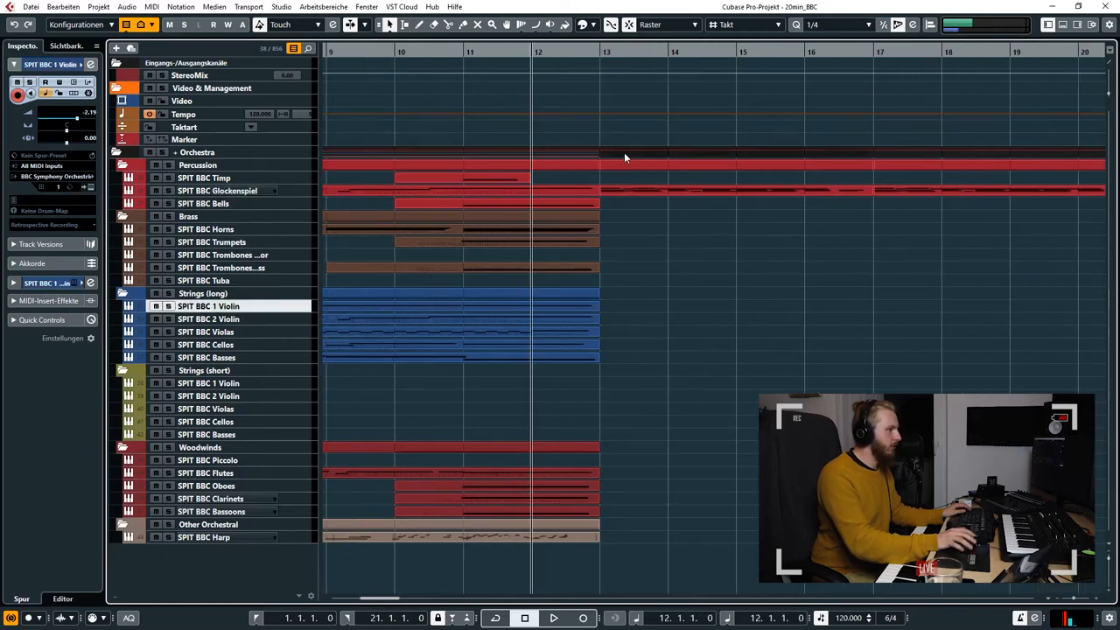
Step: Record the SPIT BBC 1 Violin part from bar 13 through bar 21
left_click(585, 619)
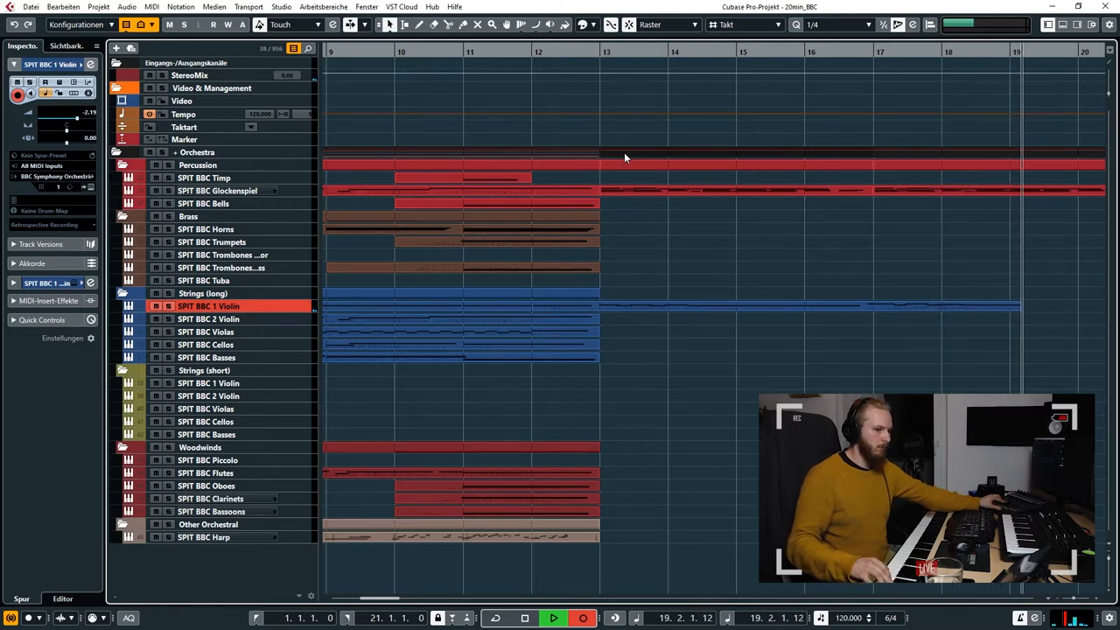
scroll("right", 3)
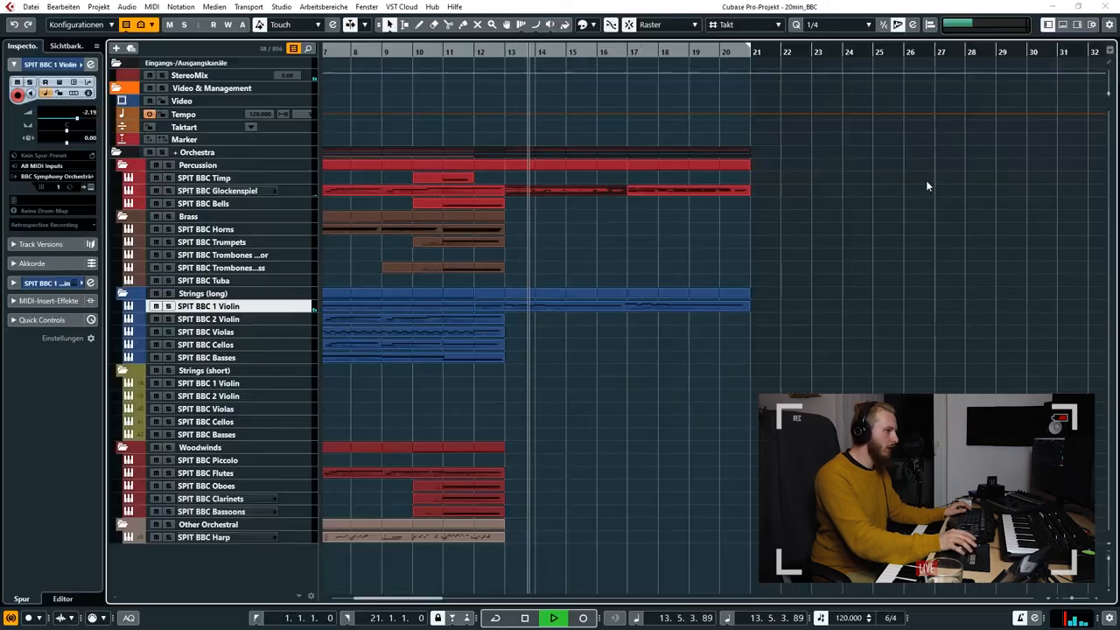
Step: Zoom in on bars 12–21, set 1/32 quantize and select SPIT BBC 2 Violin
double_click(416, 305)
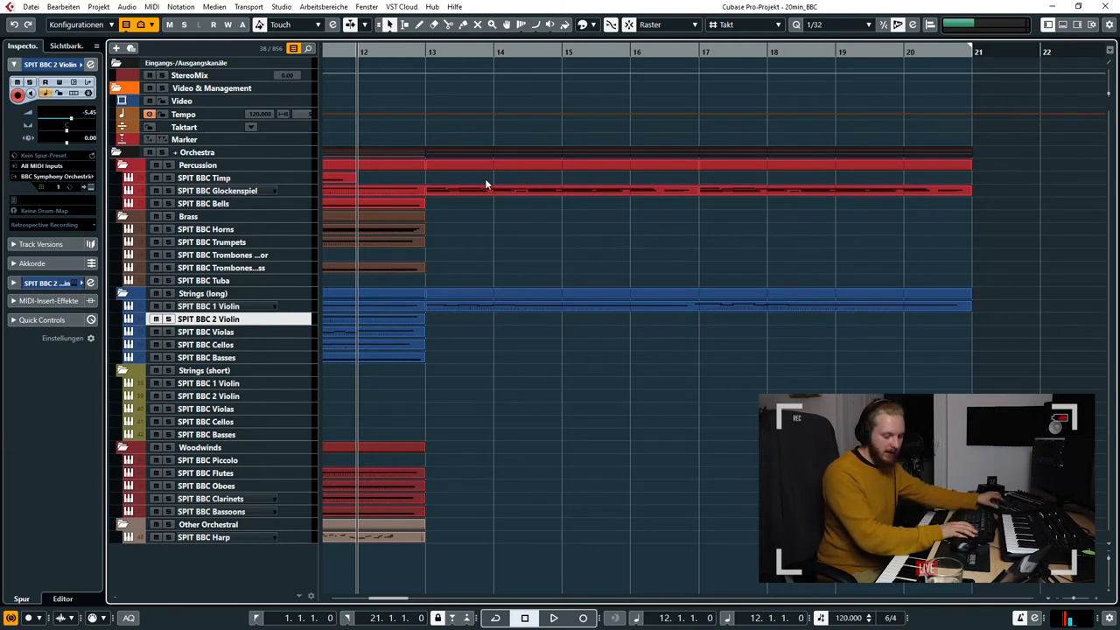
Step: Record the SPIT BBC 2 Violin part from bar 13 to bar 21
left_click(550, 618)
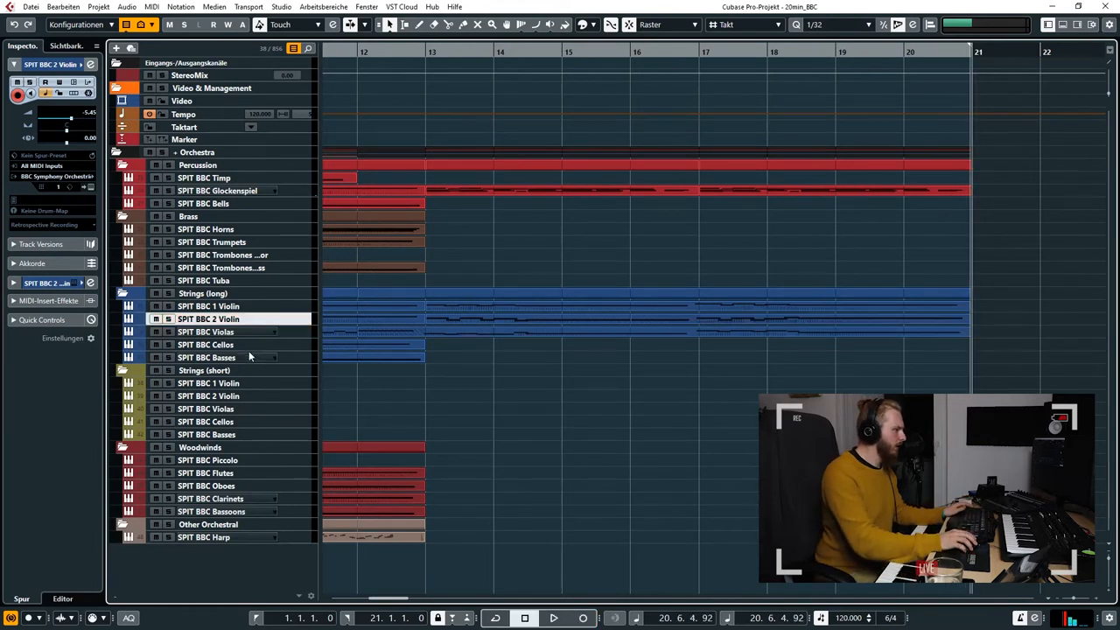
Step: Arm SPIT BBC Cellos and record its part from bar 13 to bar 21
left_click(206, 344)
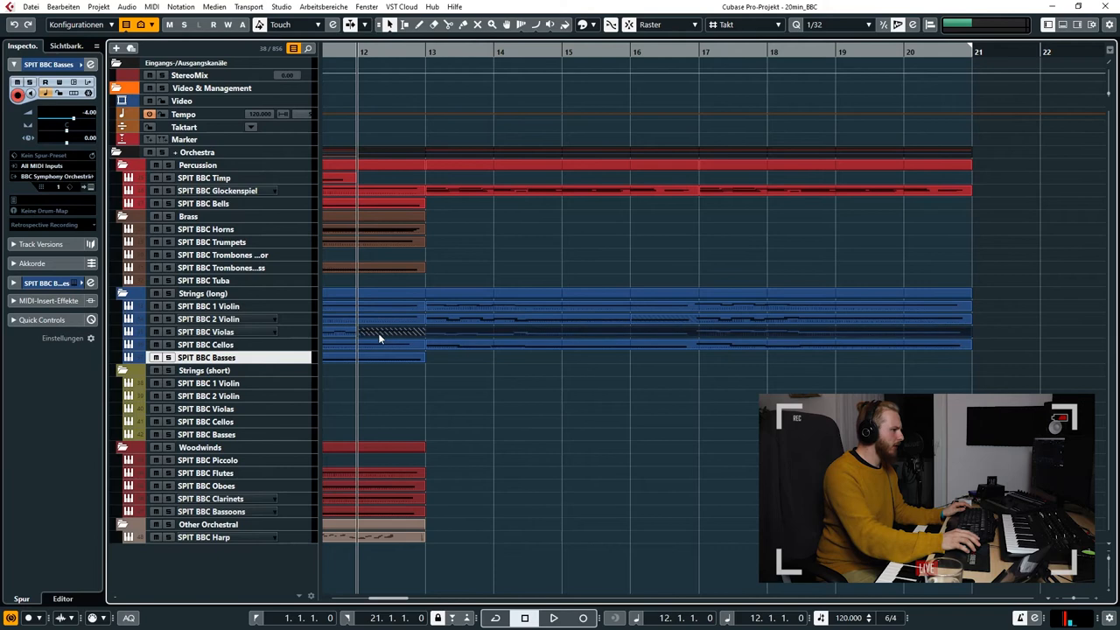
Step: Record the SPIT BBC Basses part from bar 13 through bar 21
double_click(385, 332)
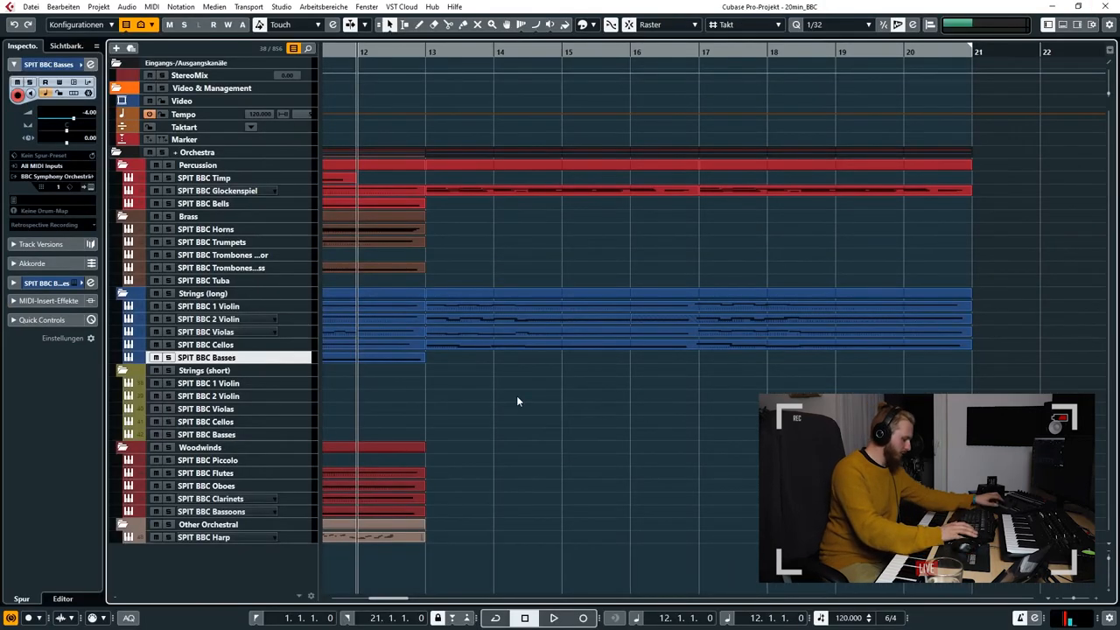
left_click(550, 618)
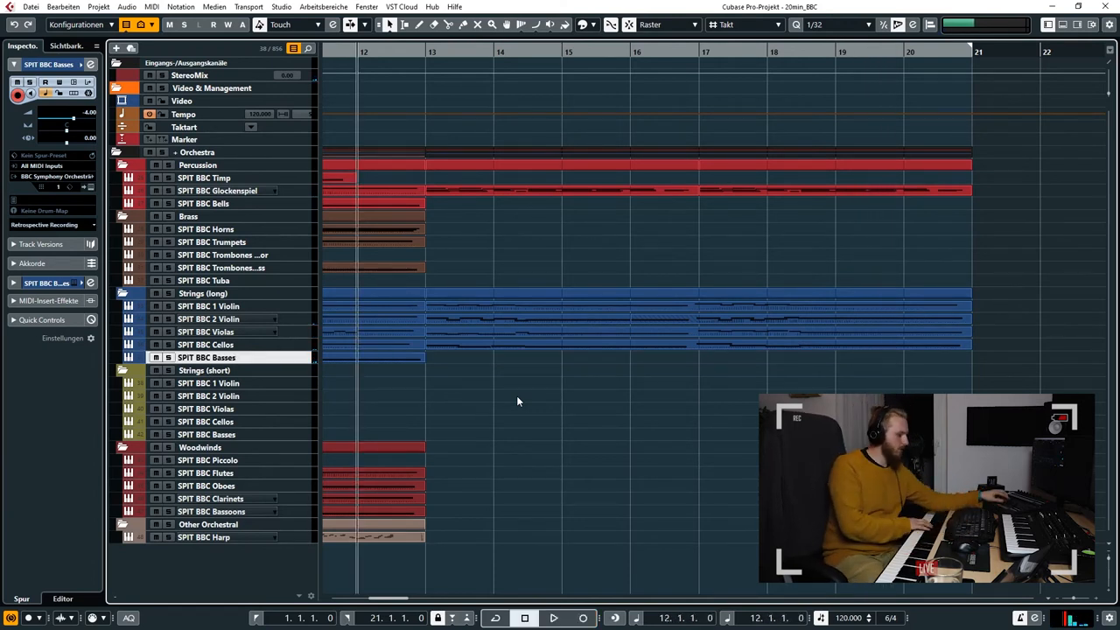
left_click(552, 619)
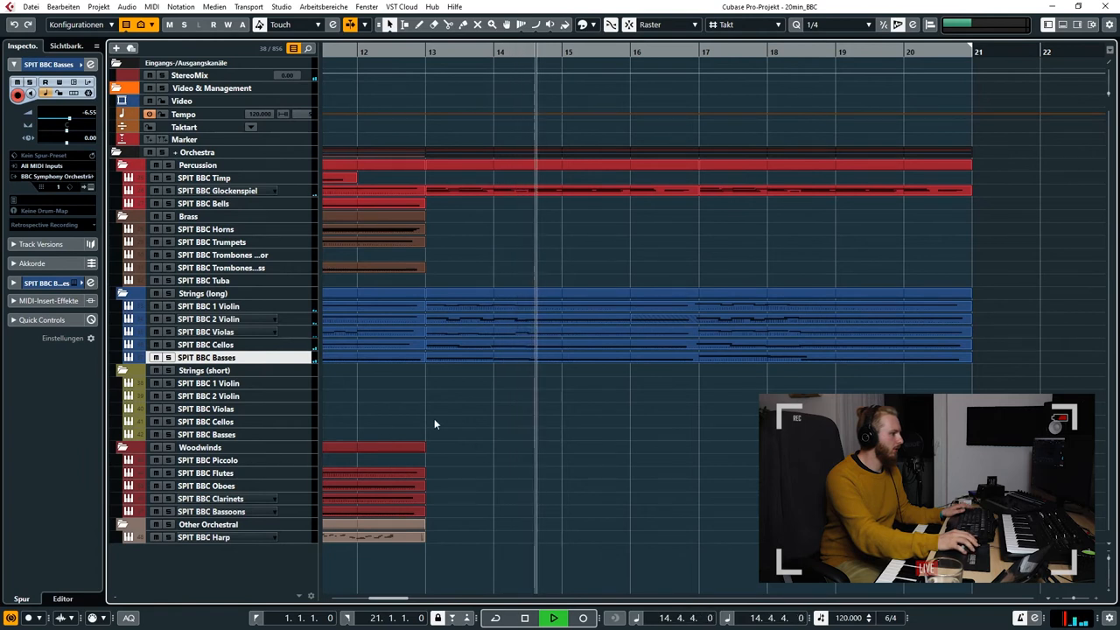
Step: Select the lower SPIT BBC Trombones track and record bars 13–21
left_click(220, 268)
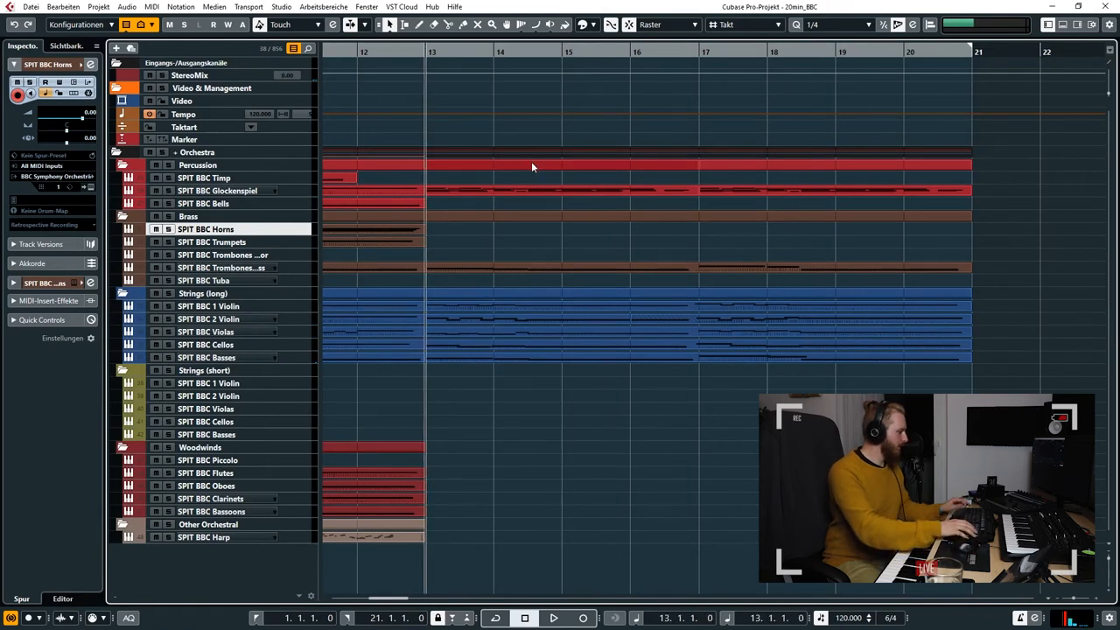
Step: Record the SPIT BBC Horns line from bar 13 to bar 21 and stop
left_click(549, 618)
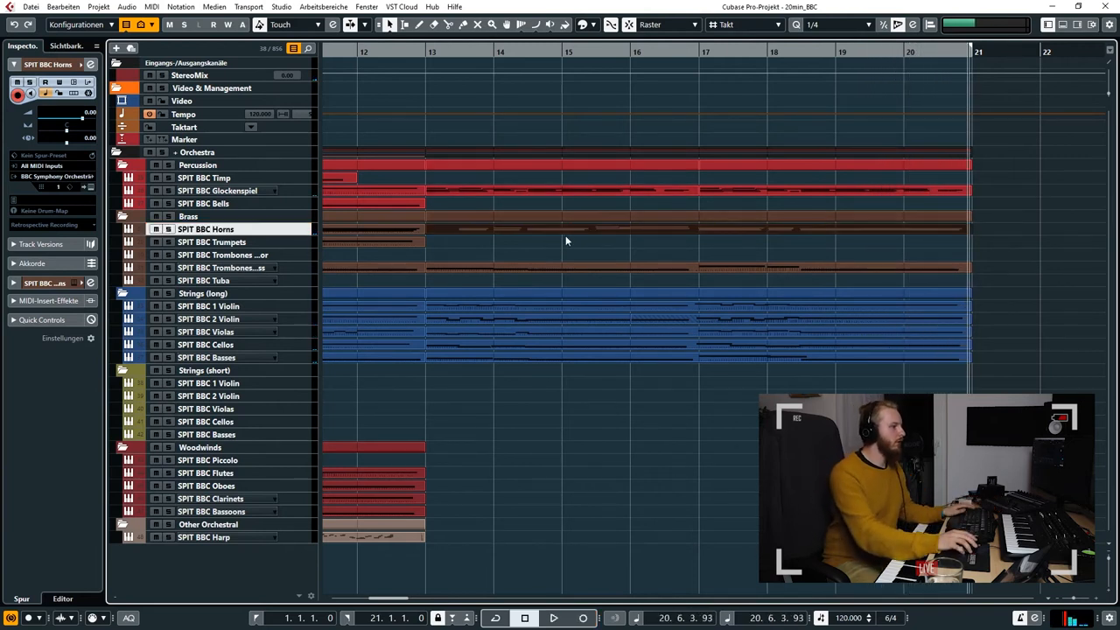
double_click(398, 228)
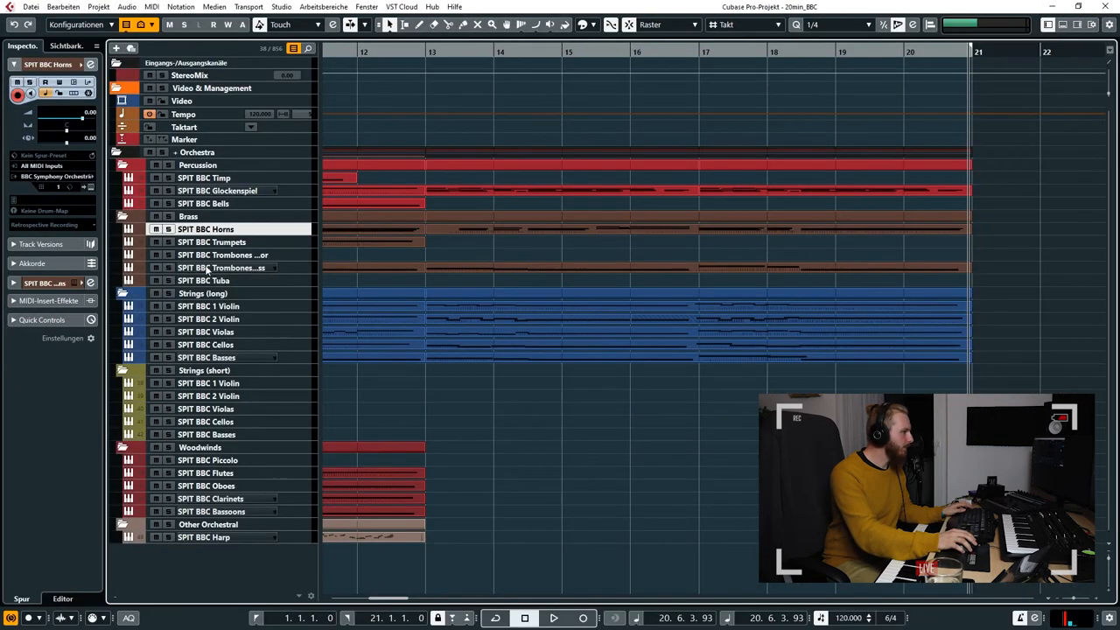
Step: Record a trumpet part from bar 13 to bar 21, then select SPIT BBC Flutes
left_click(212, 242)
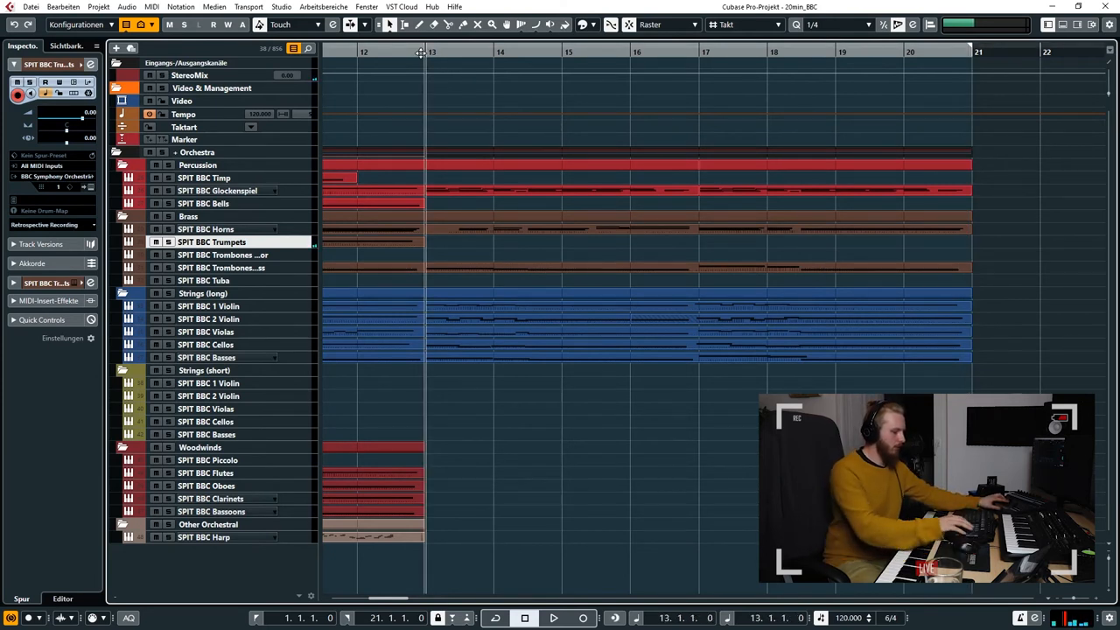
left_click(550, 617)
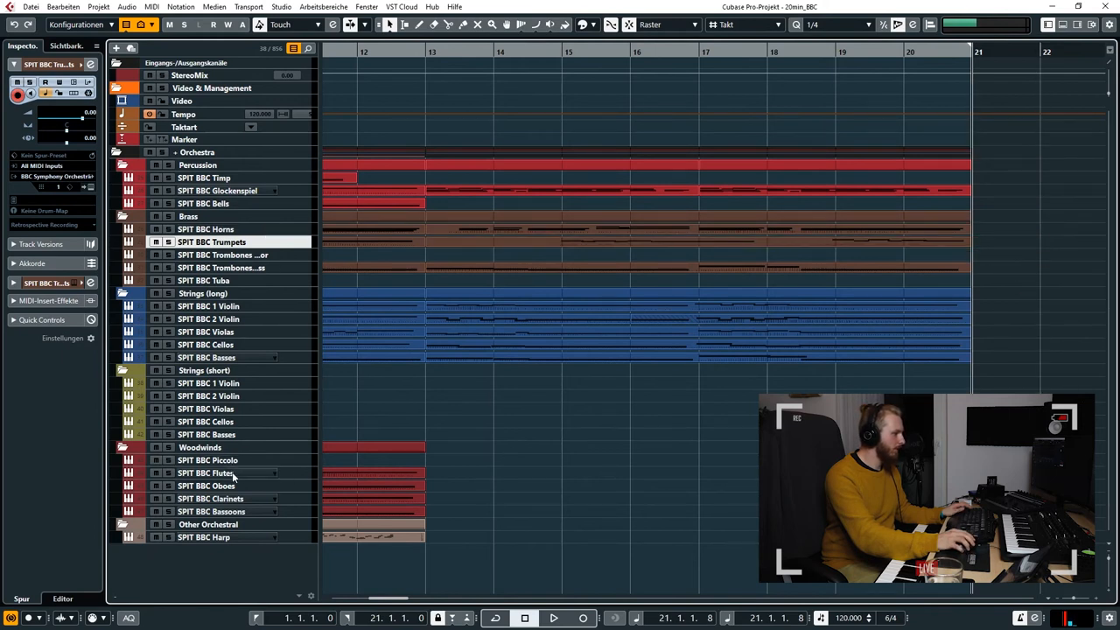
left_click(204, 473)
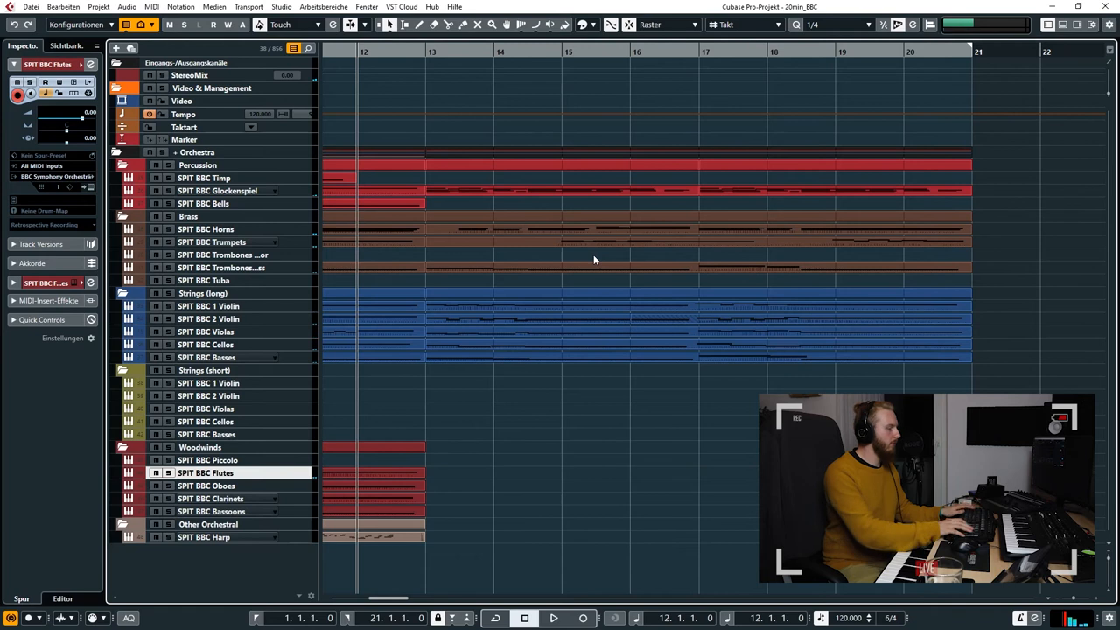
Step: Record the SPIT BBC Flutes line from bar 13 to around bar 20
left_click(550, 619)
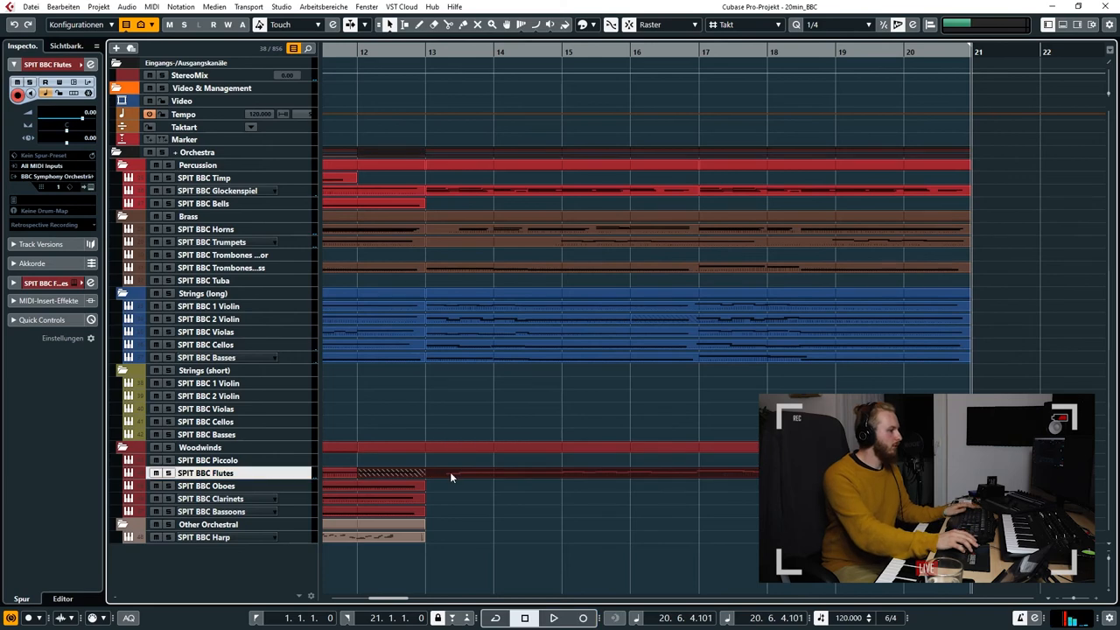
double_click(376, 472)
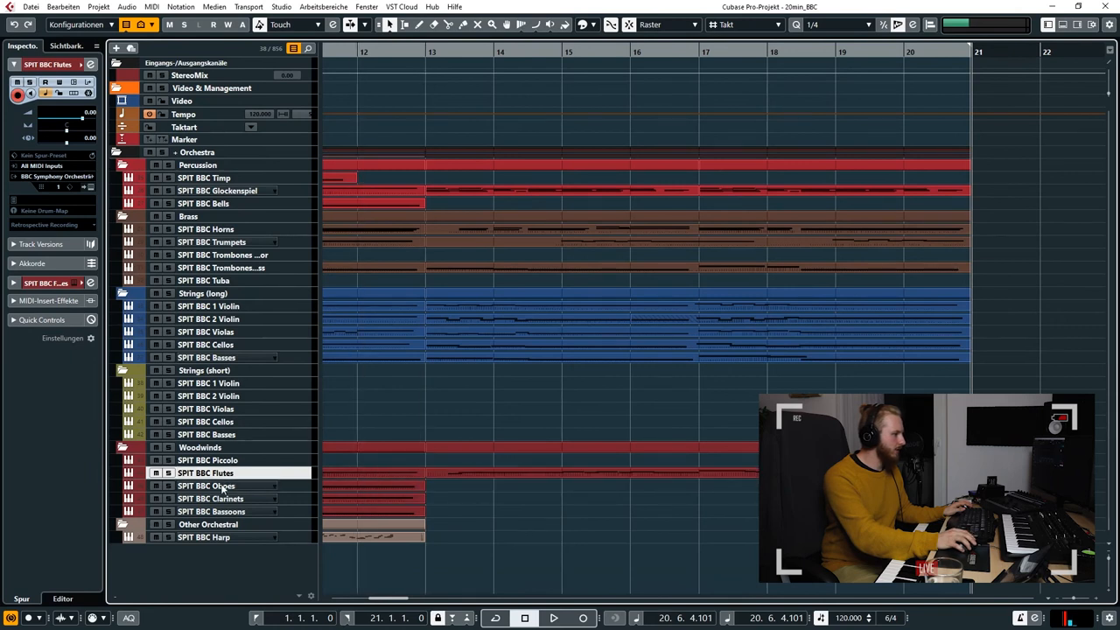
Step: Select the SPIT BBC Oboes track as the recording target
left_click(221, 486)
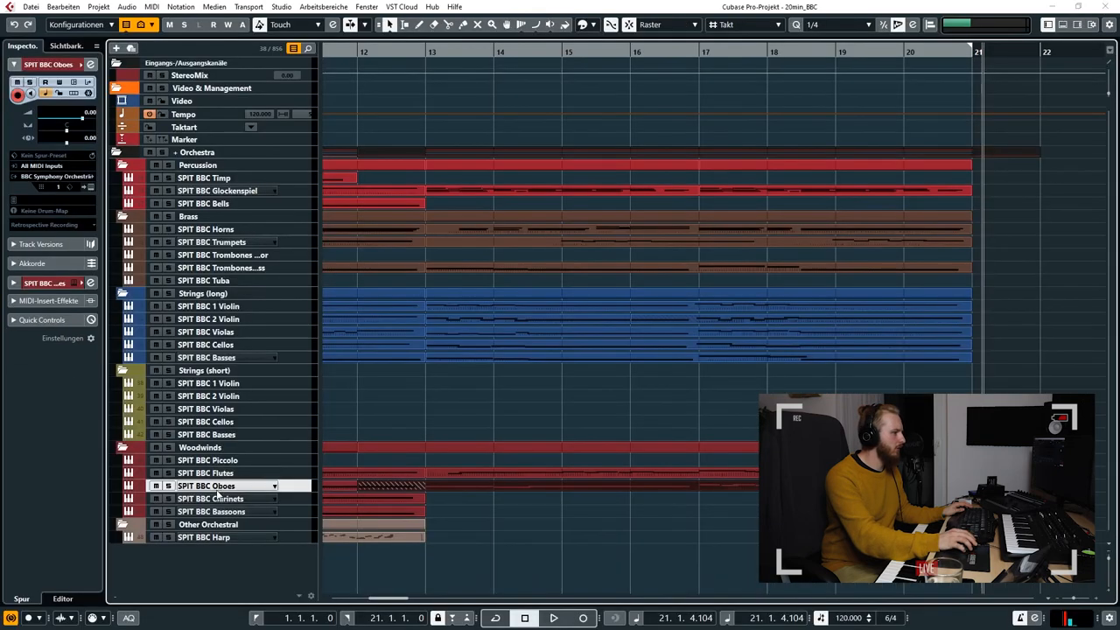
Step: Select the SPIT BBC Clarinets track for the clarinet take from bar 12
left_click(210, 497)
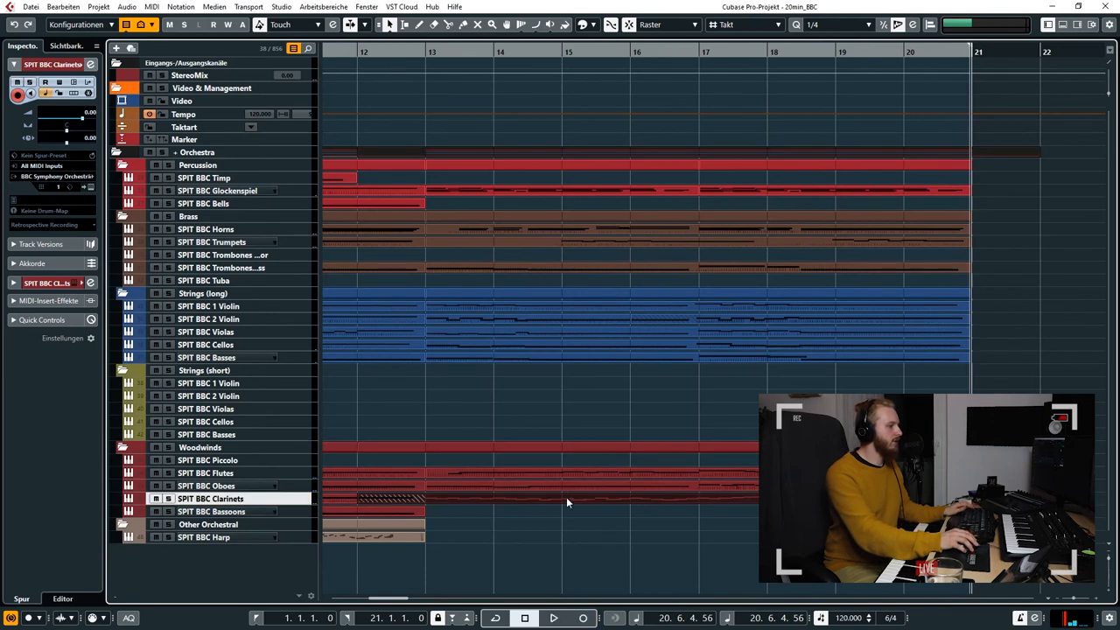
Step: Prepare the SPIT BBC Bells track for a 1/8-quantized take from bar 17
double_click(381, 499)
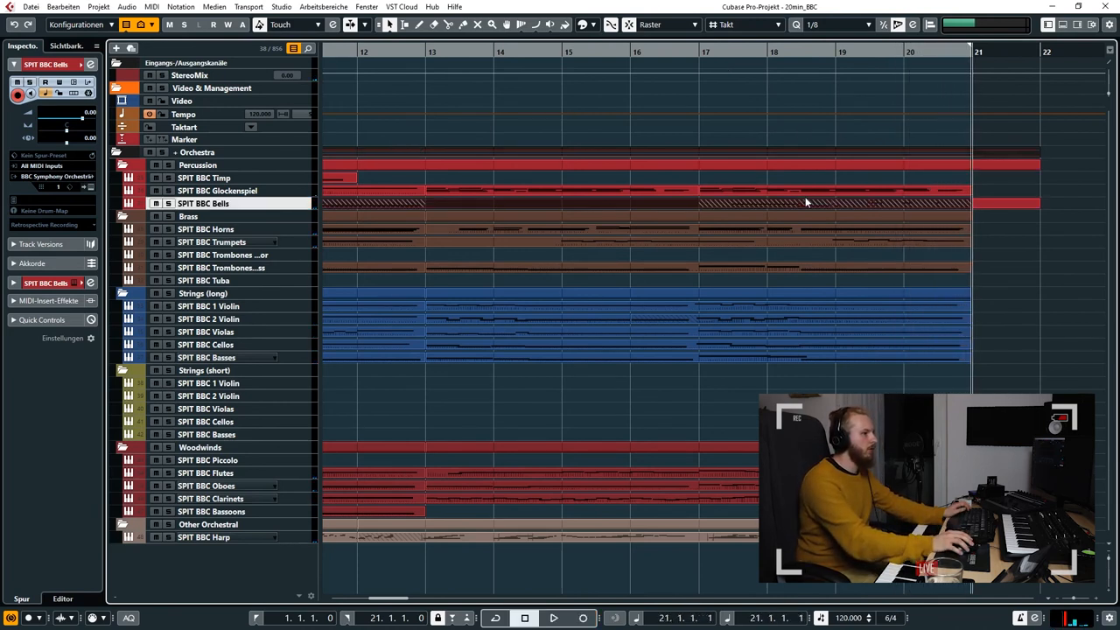
Step: Set up the SPIT BBC Timp recording for bars 18 to 21
double_click(805, 201)
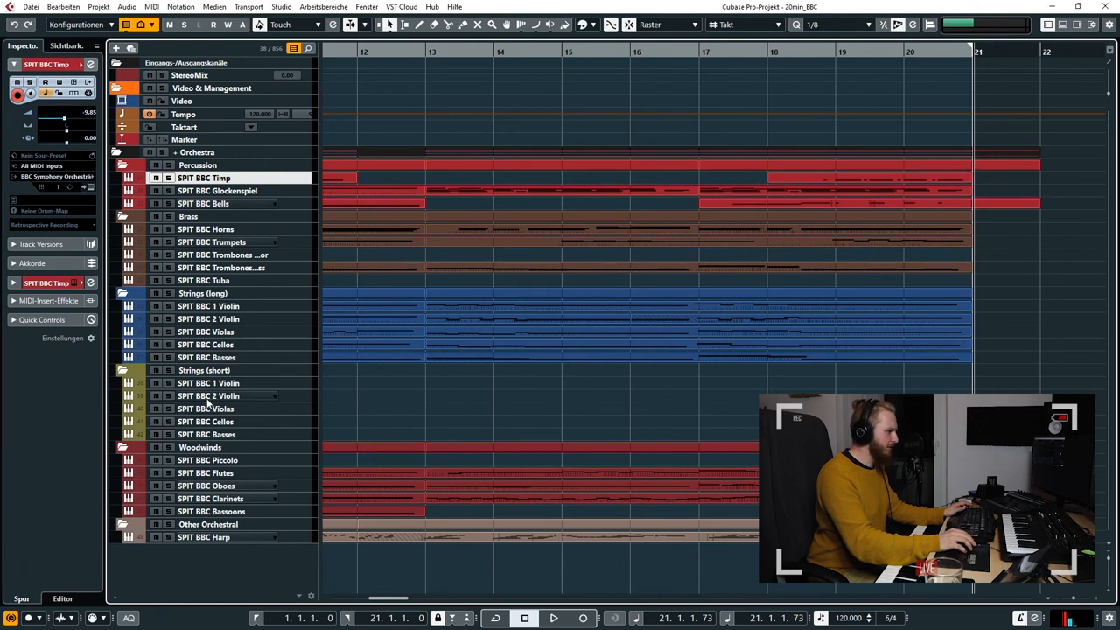
Step: Select a short-strings track for a 1/32-quantized take from bar 16
left_click(205, 408)
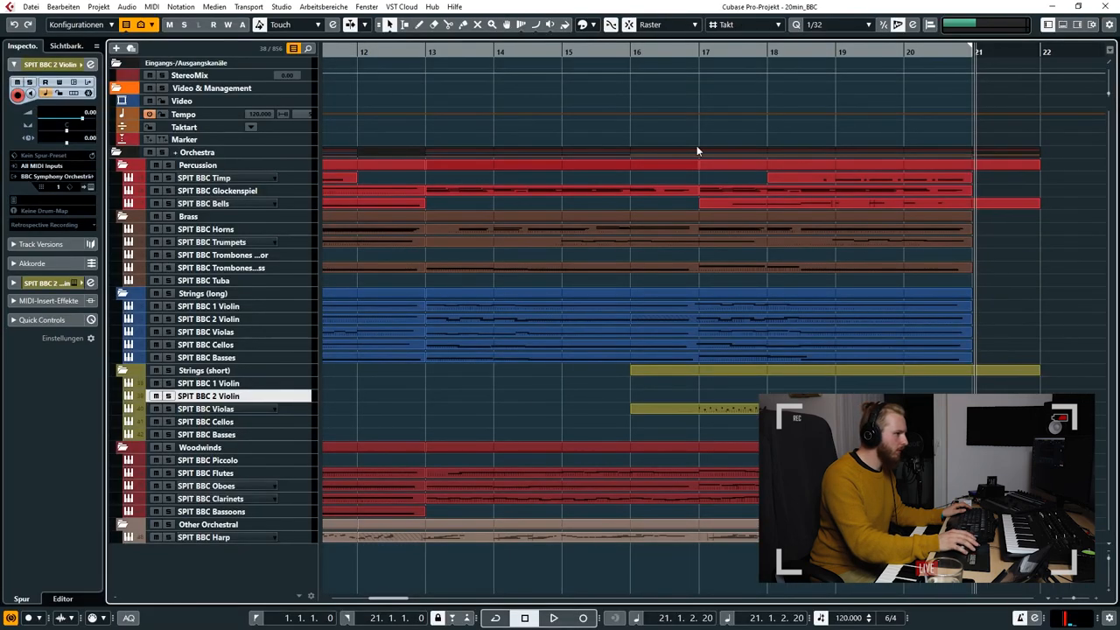
Step: Record the short first-violin part on SPIT BBC 1 Violin from bar 12 through bar 21
left_click(550, 618)
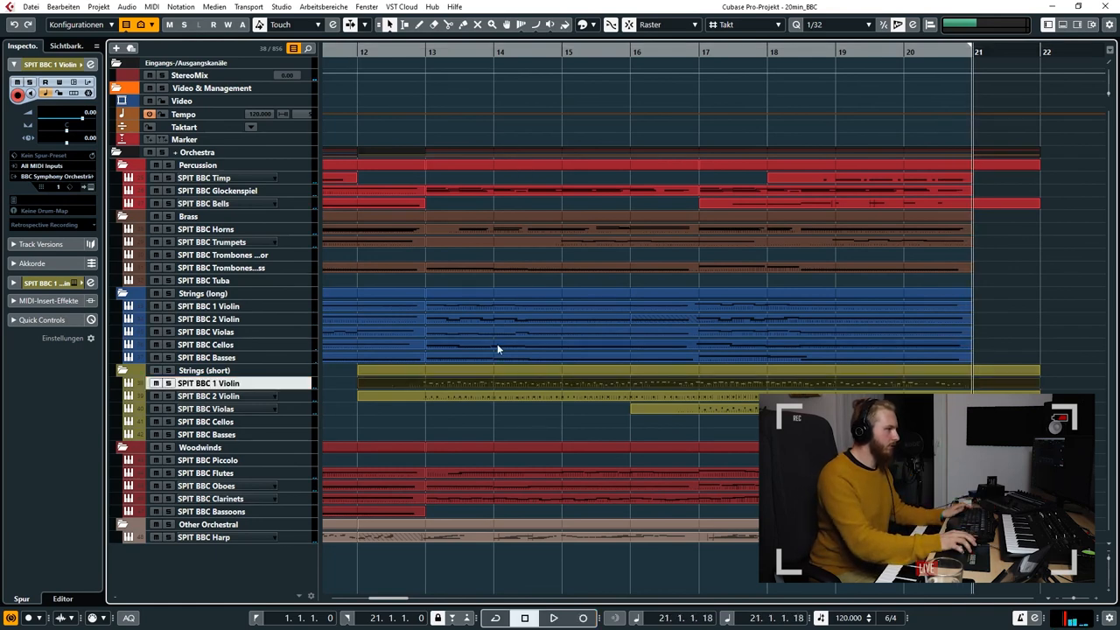
double_click(215, 382)
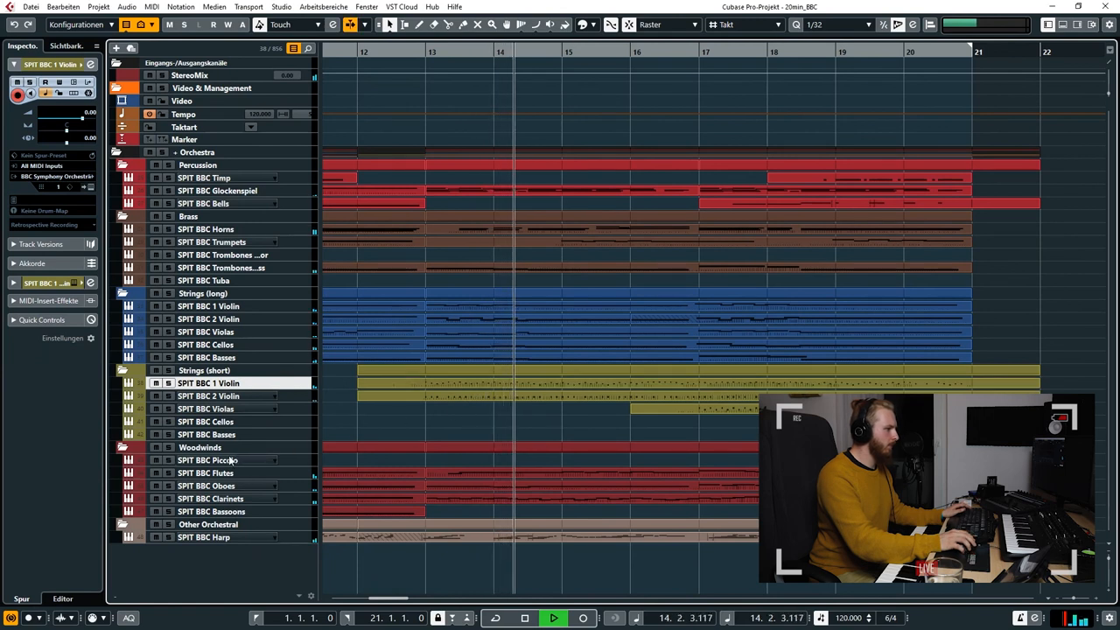
Step: Arm the SPIT BBC Piccolo track and start recording from around bar 13
left_click(208, 460)
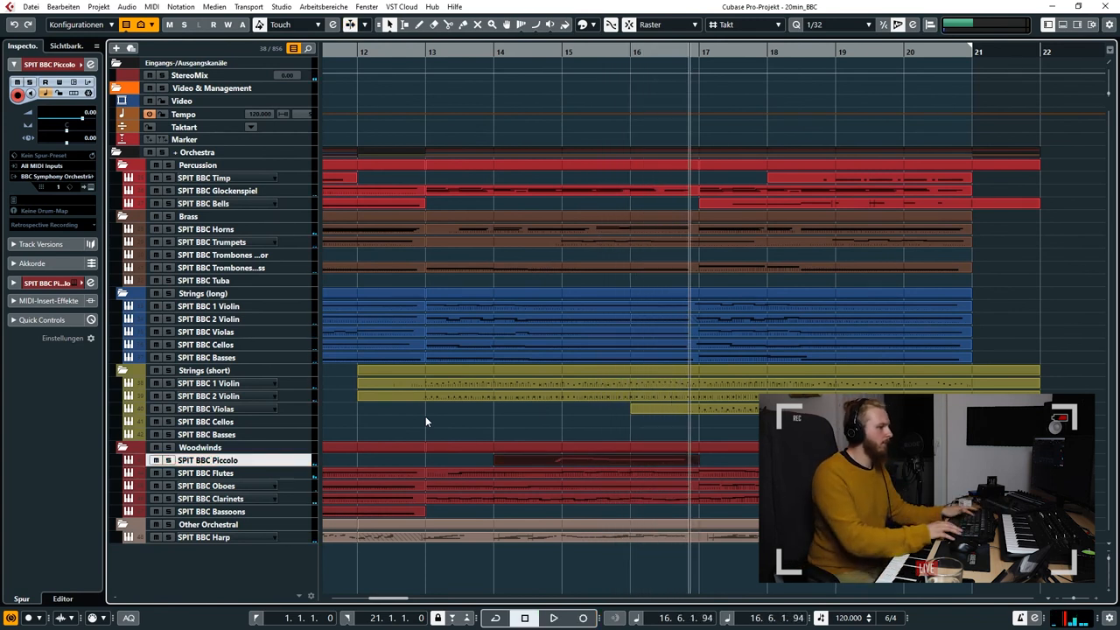
left_click(555, 617)
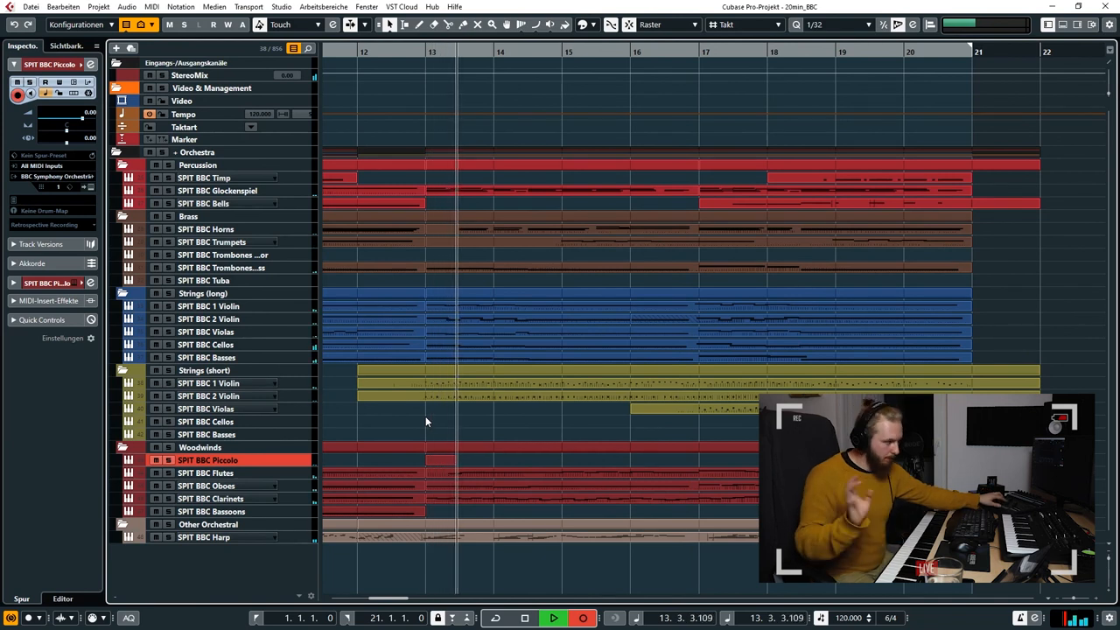